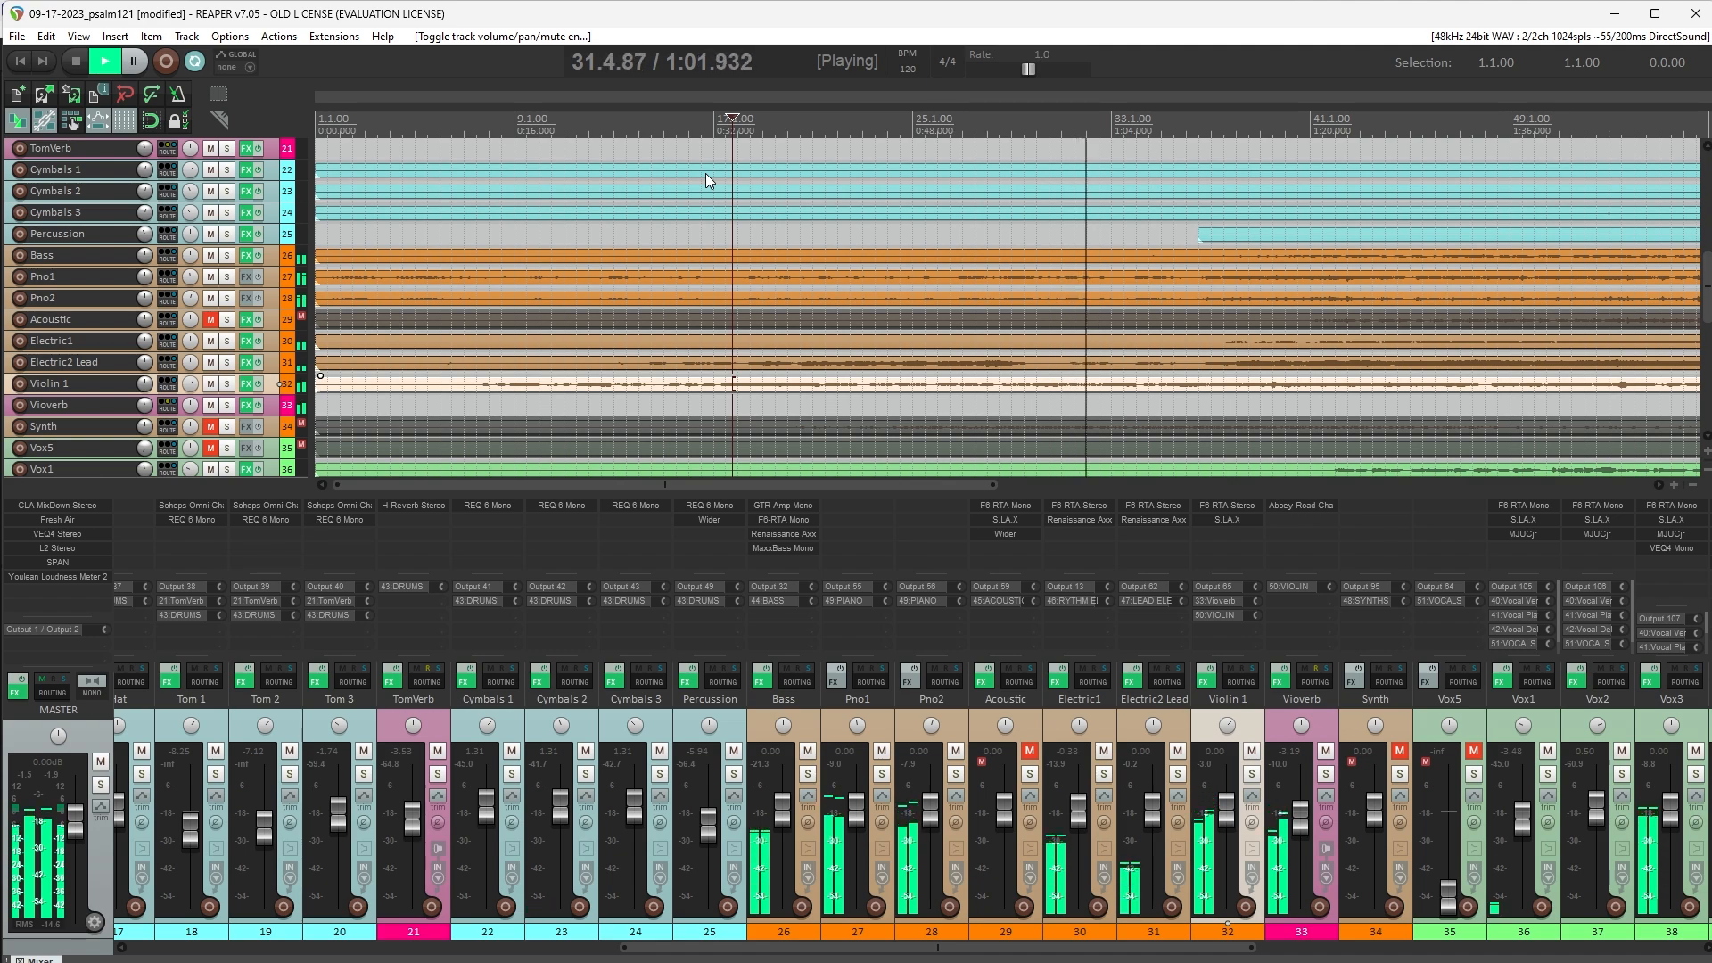
Browse Behringer's DAW Controllers catalog to the X-Touch Extender product page.
click(132, 62)
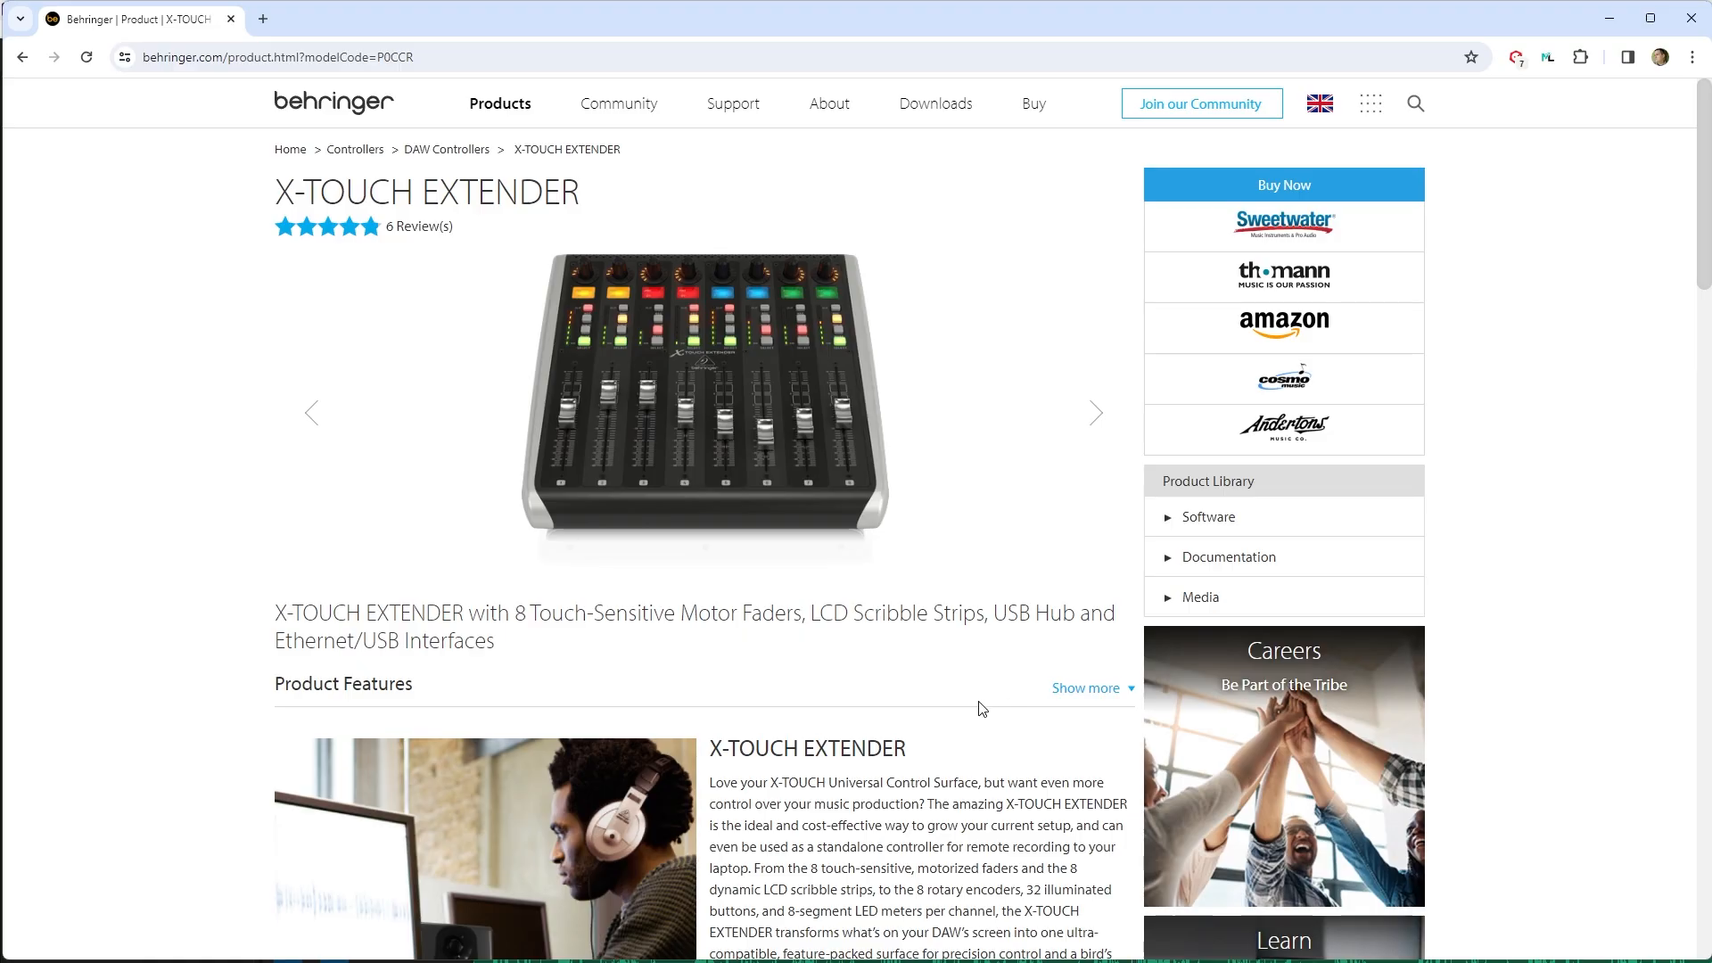
mouse_move(191, 655)
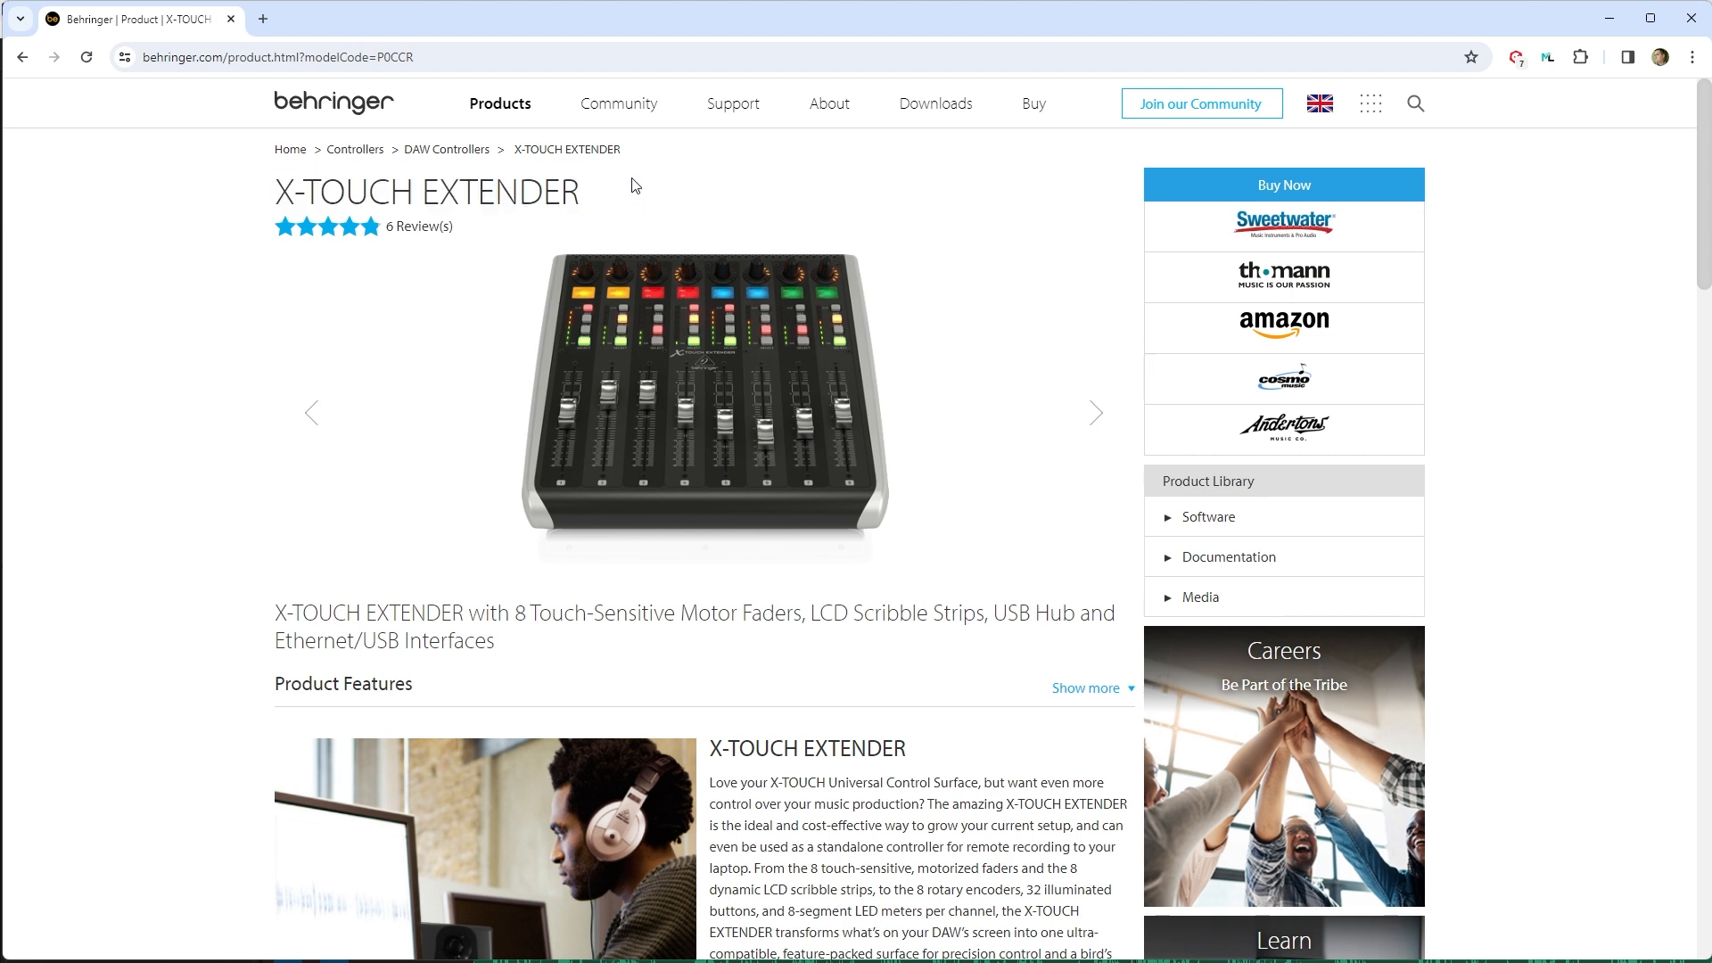
mouse_move(556, 188)
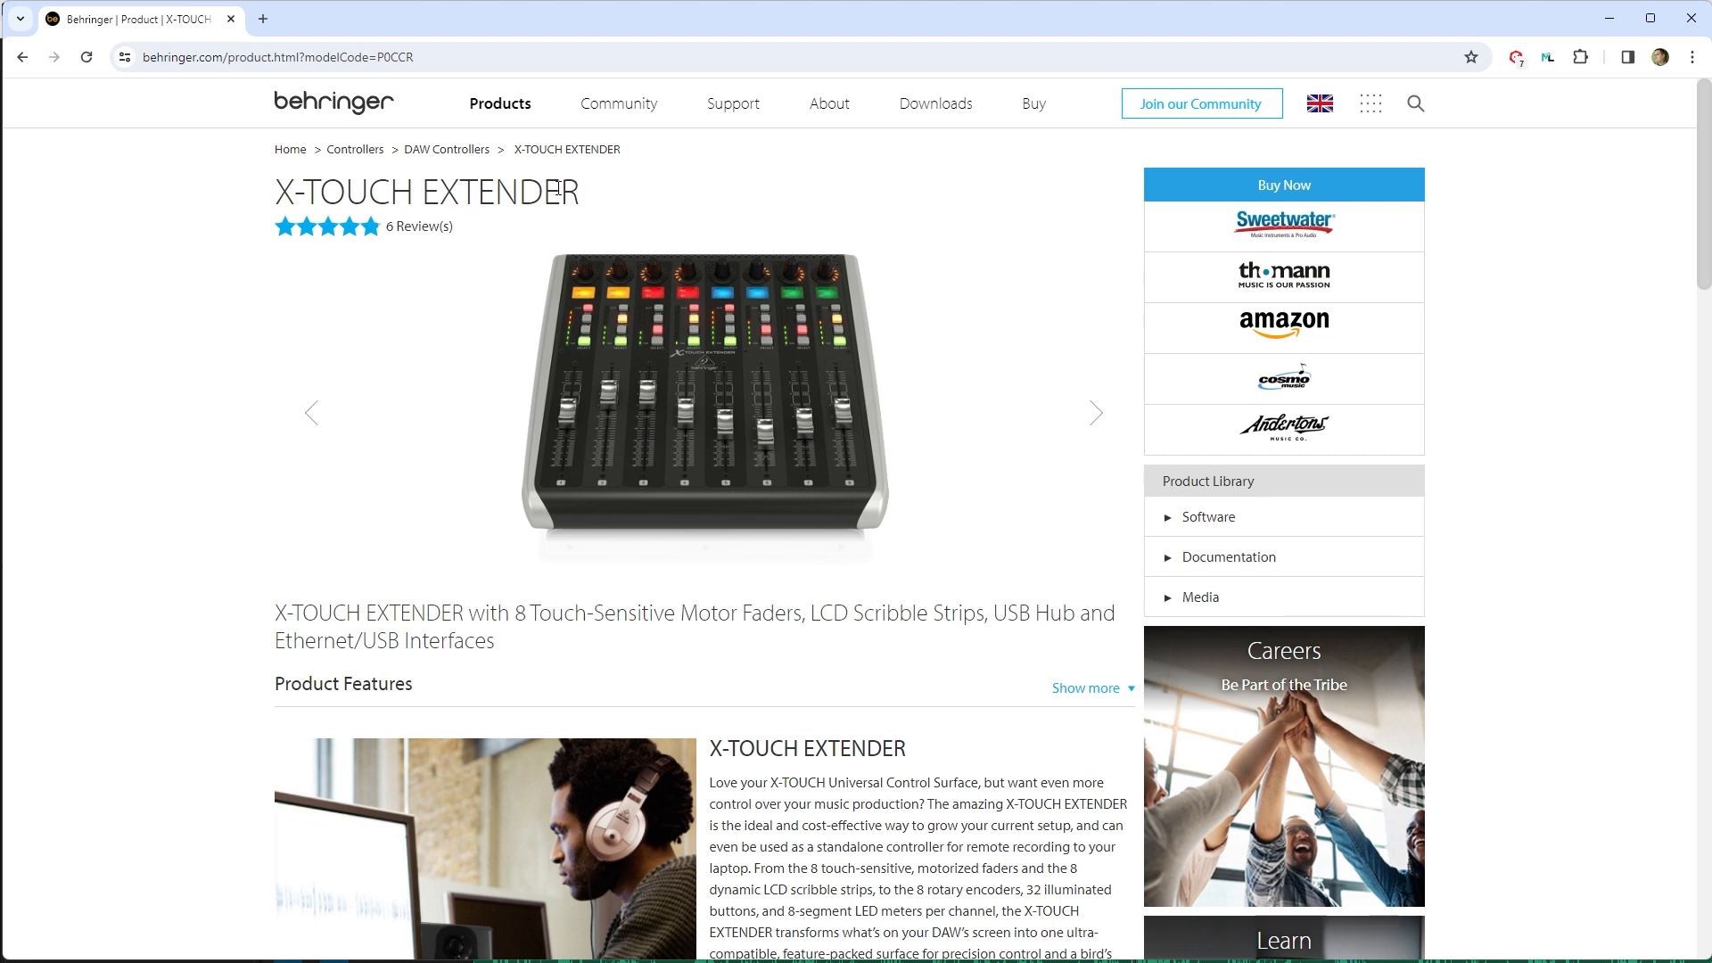
mouse_move(509, 192)
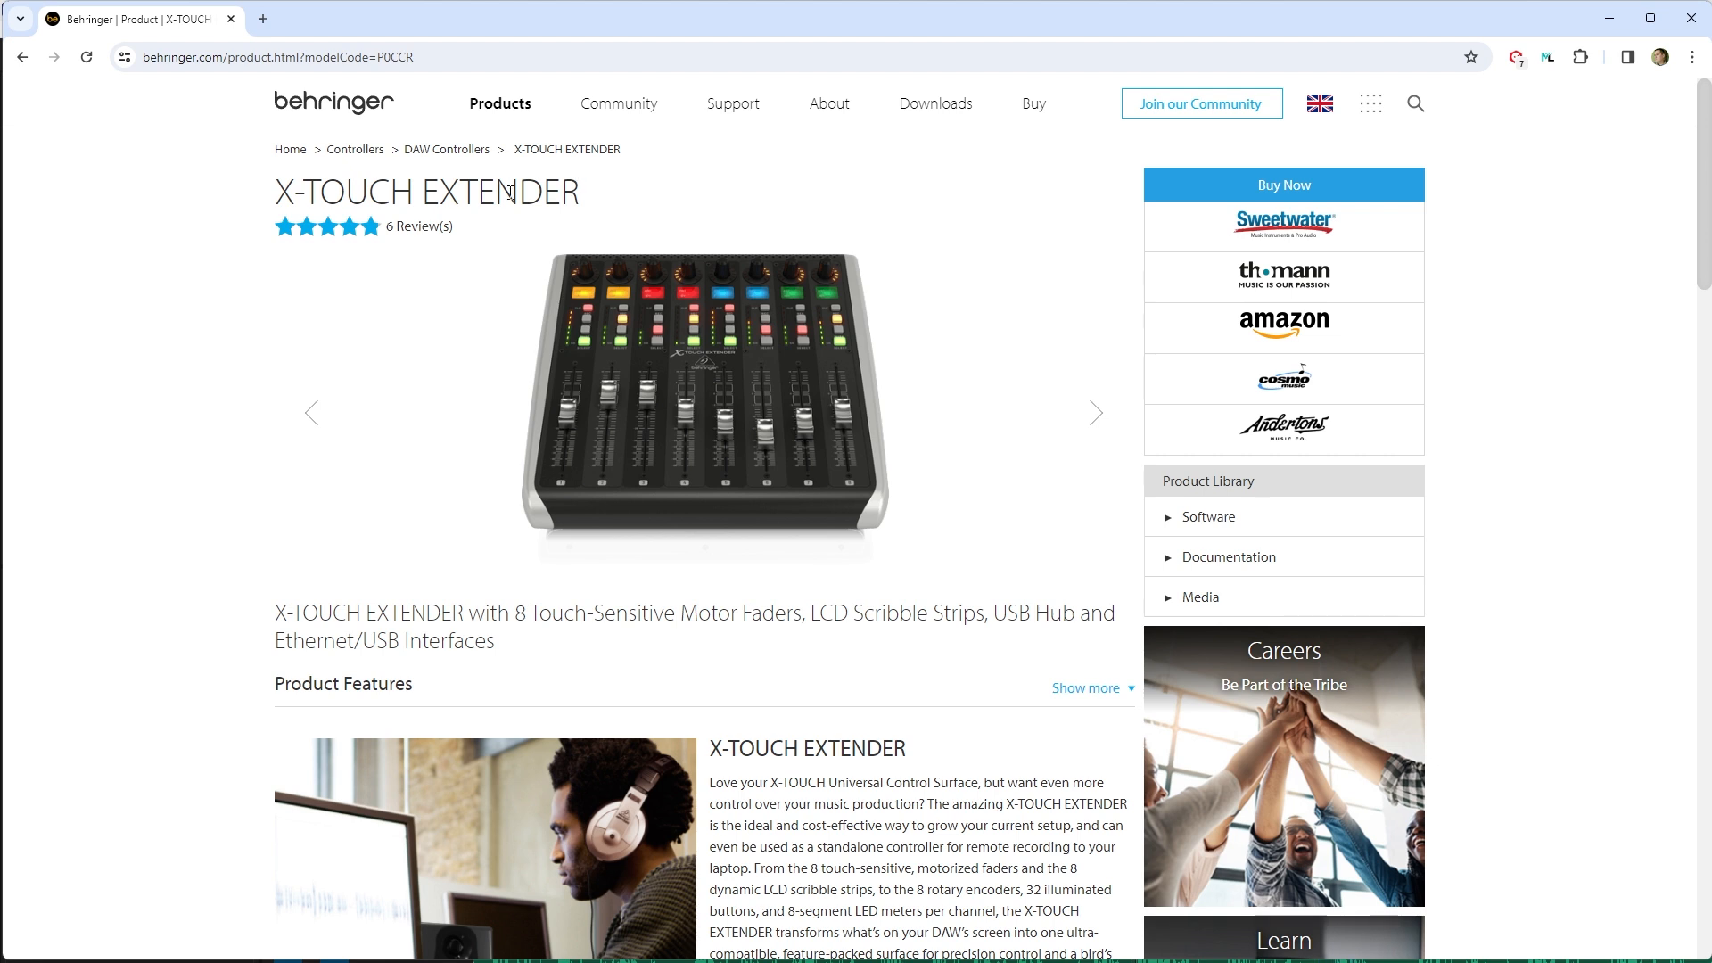
click(446, 150)
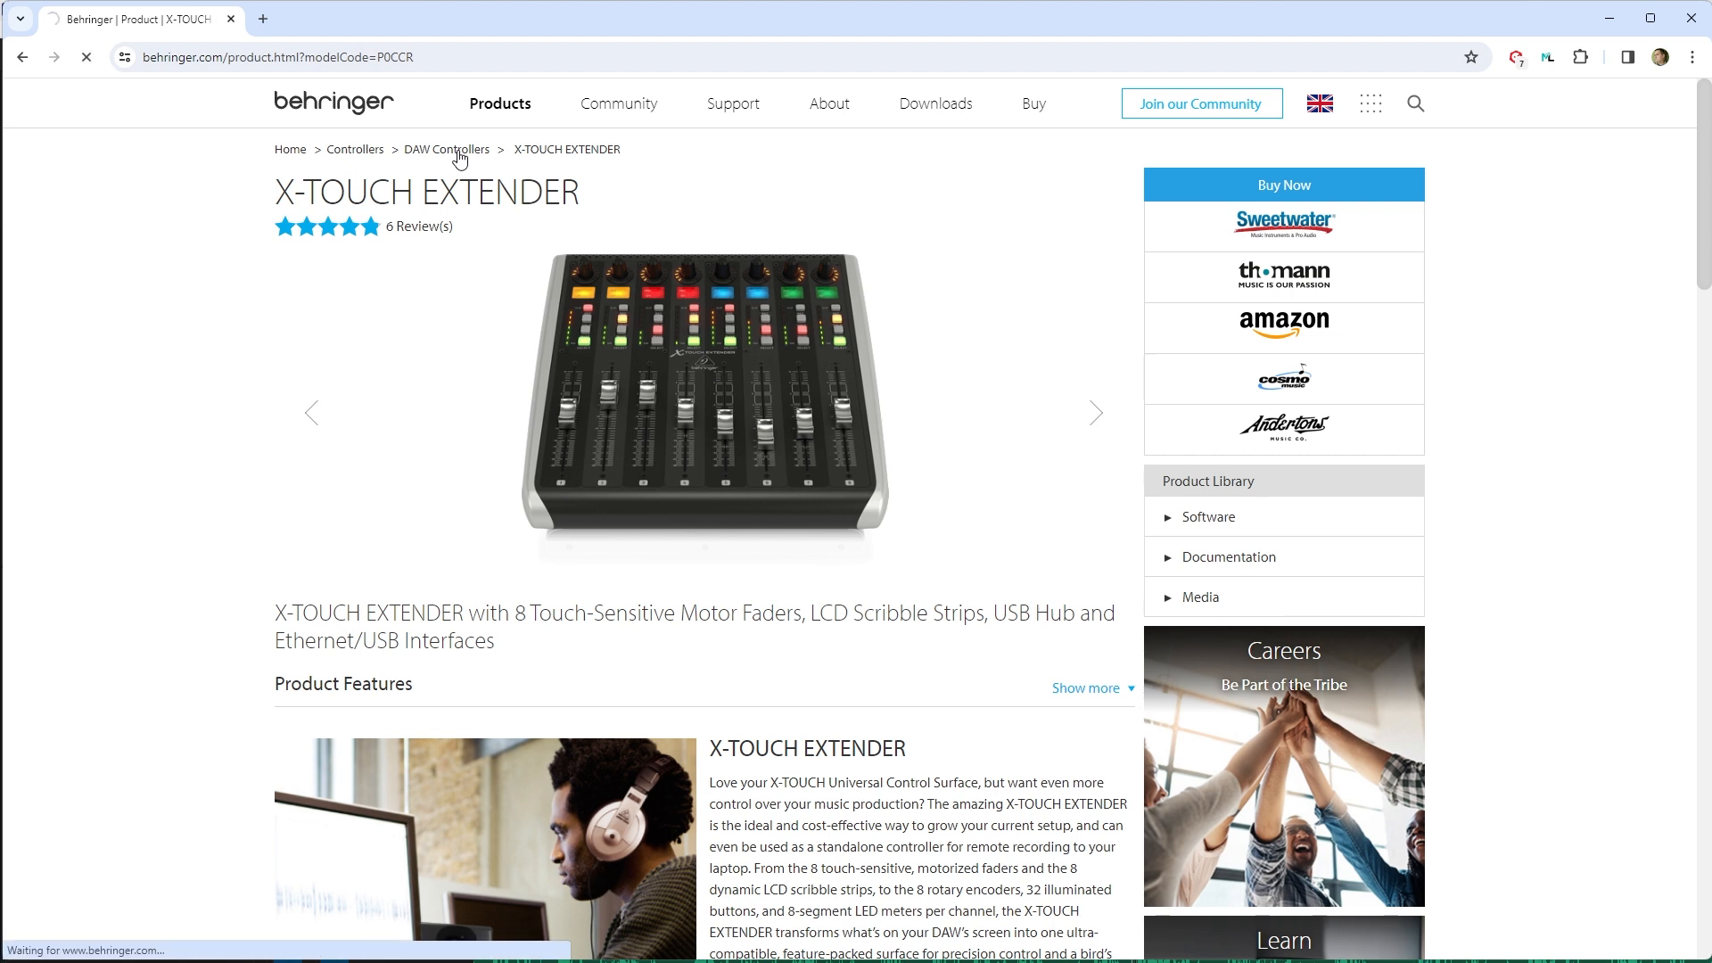
click(446, 149)
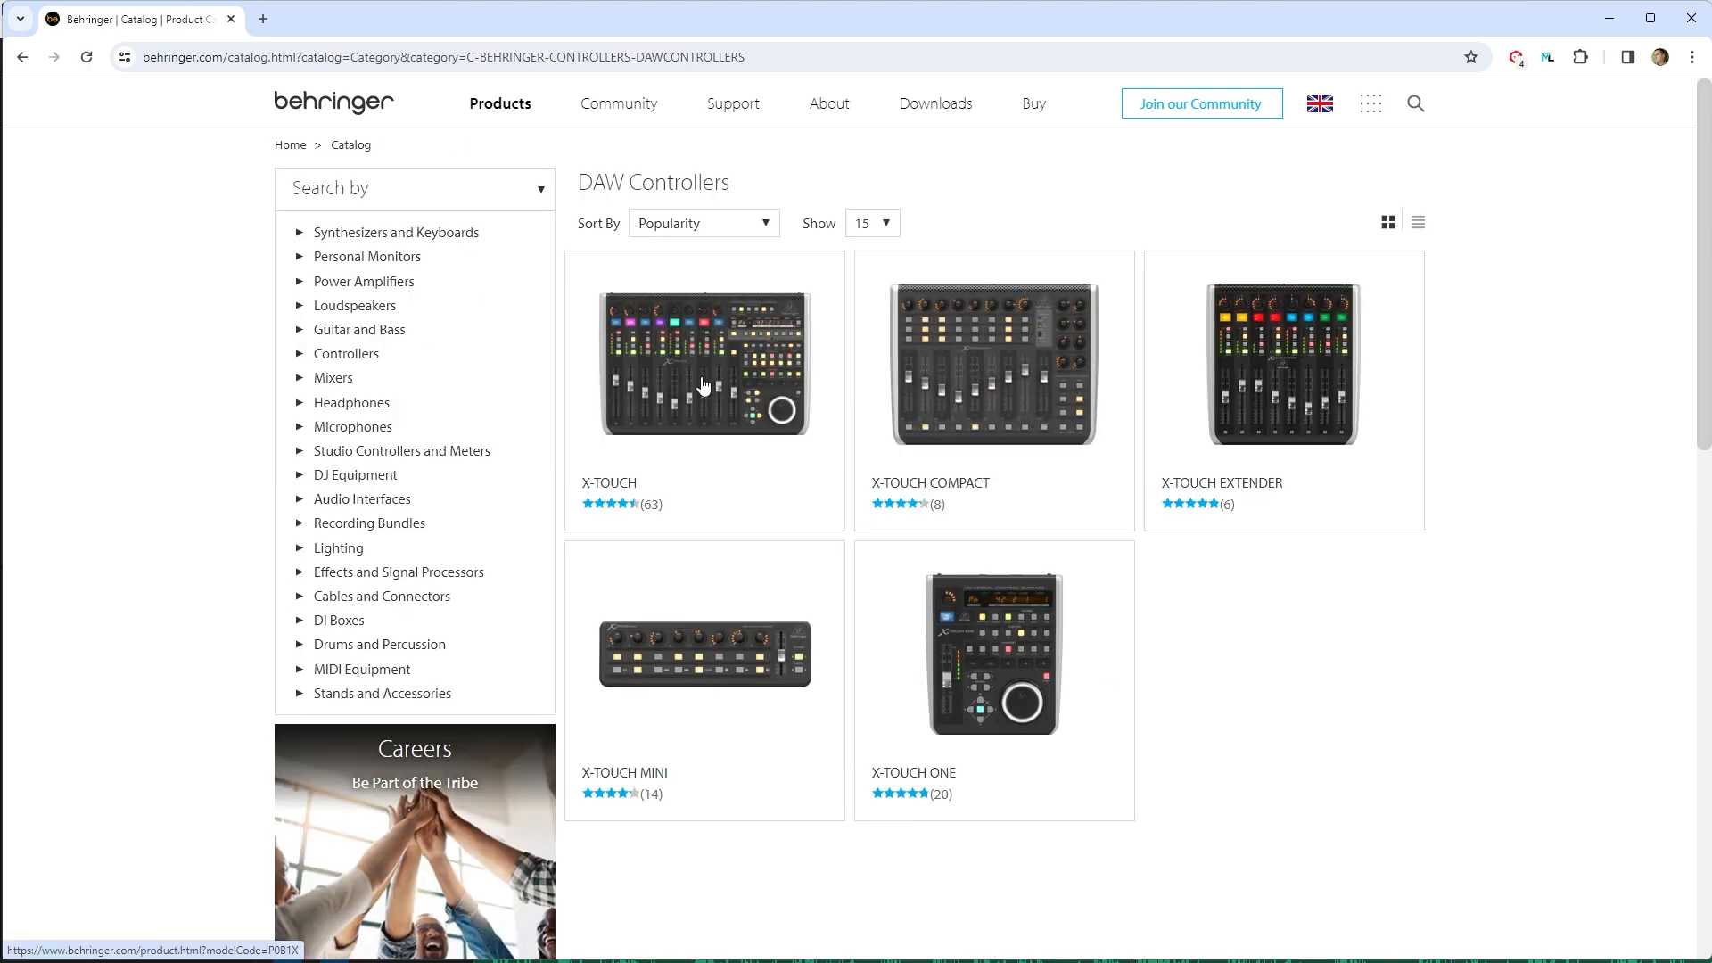
click(704, 363)
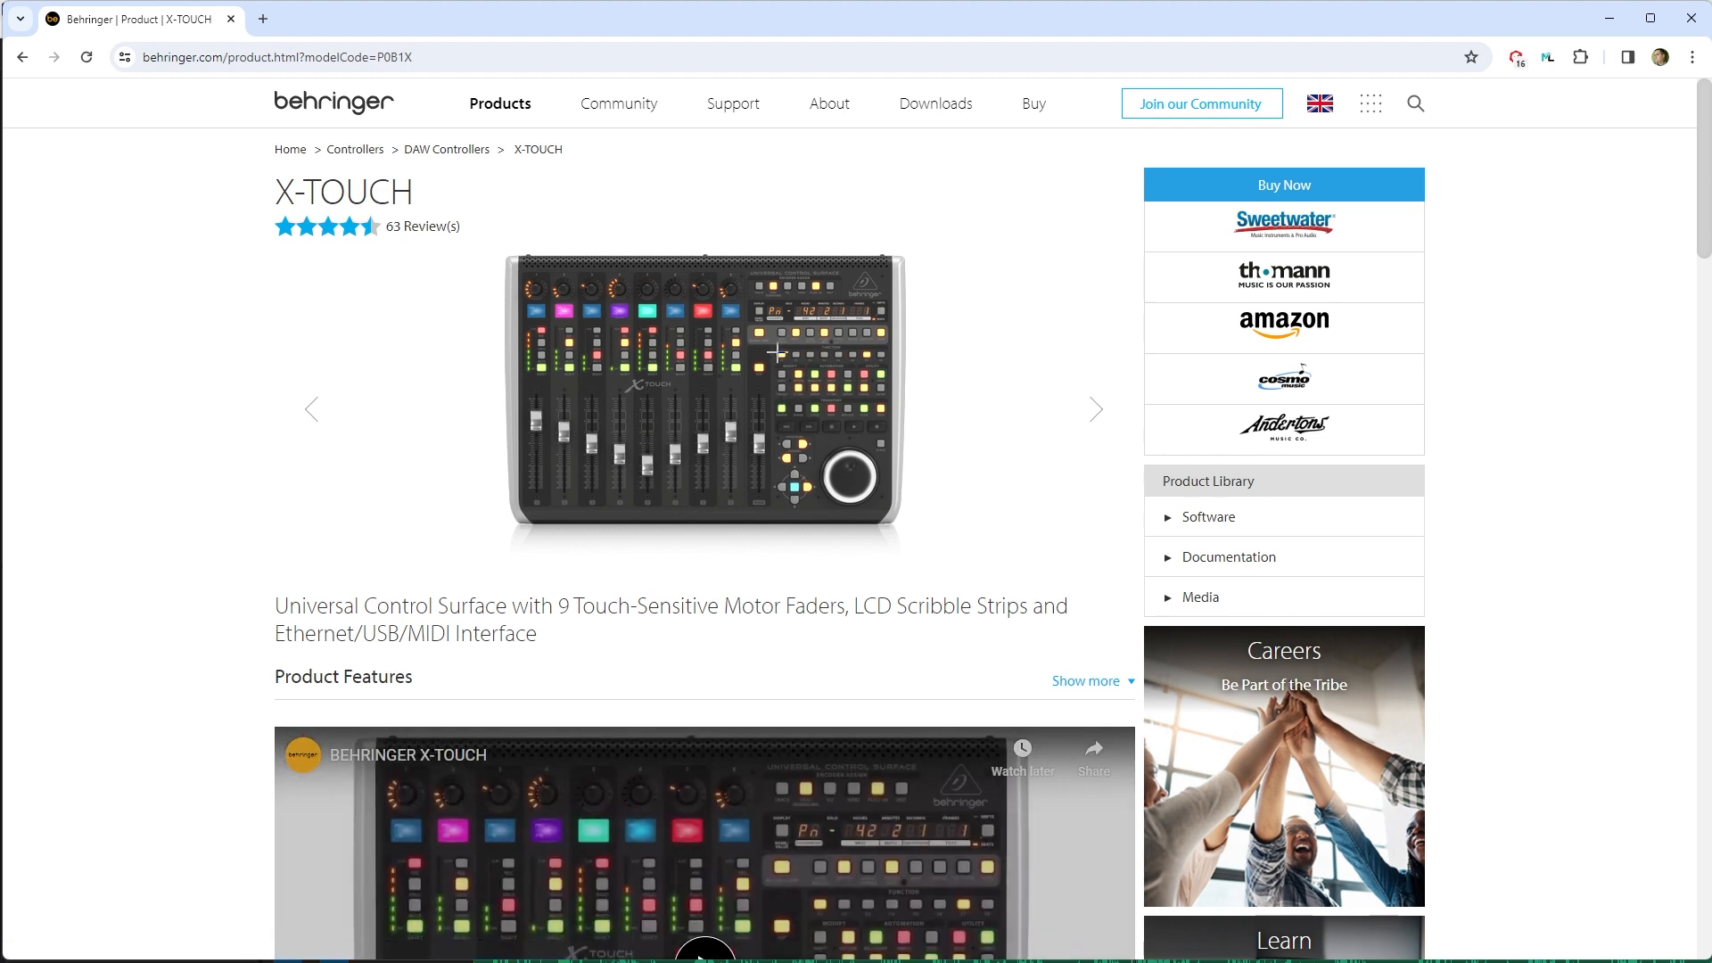
mouse_move(619, 308)
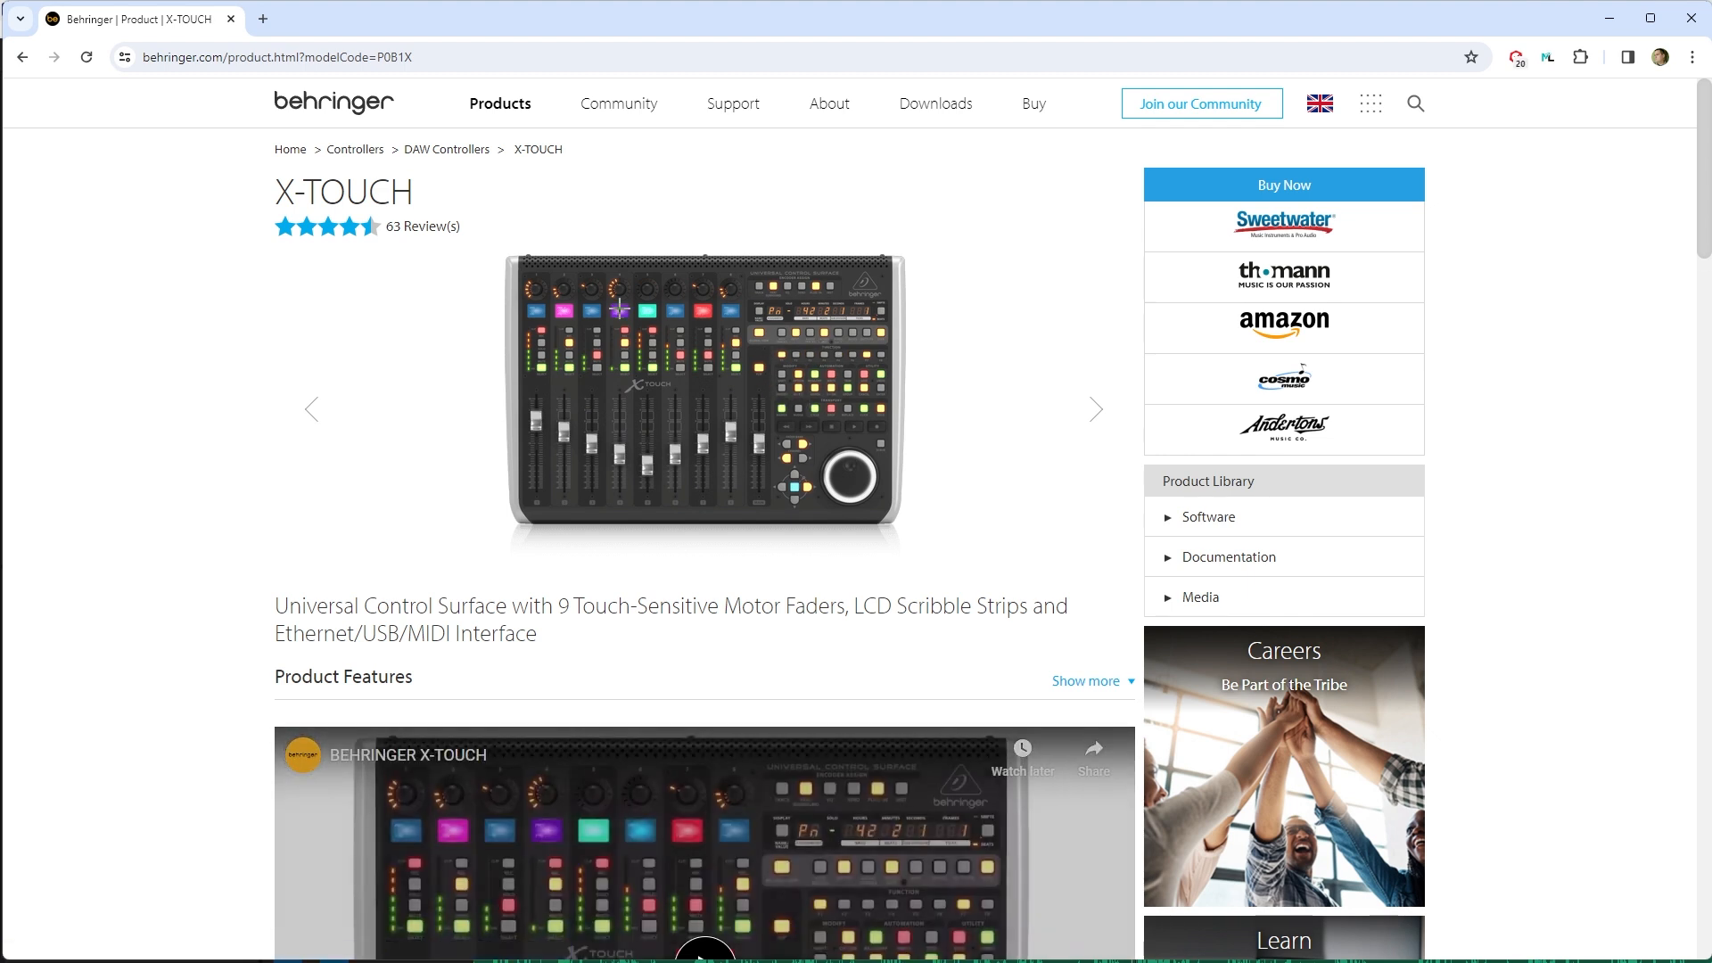
click(446, 150)
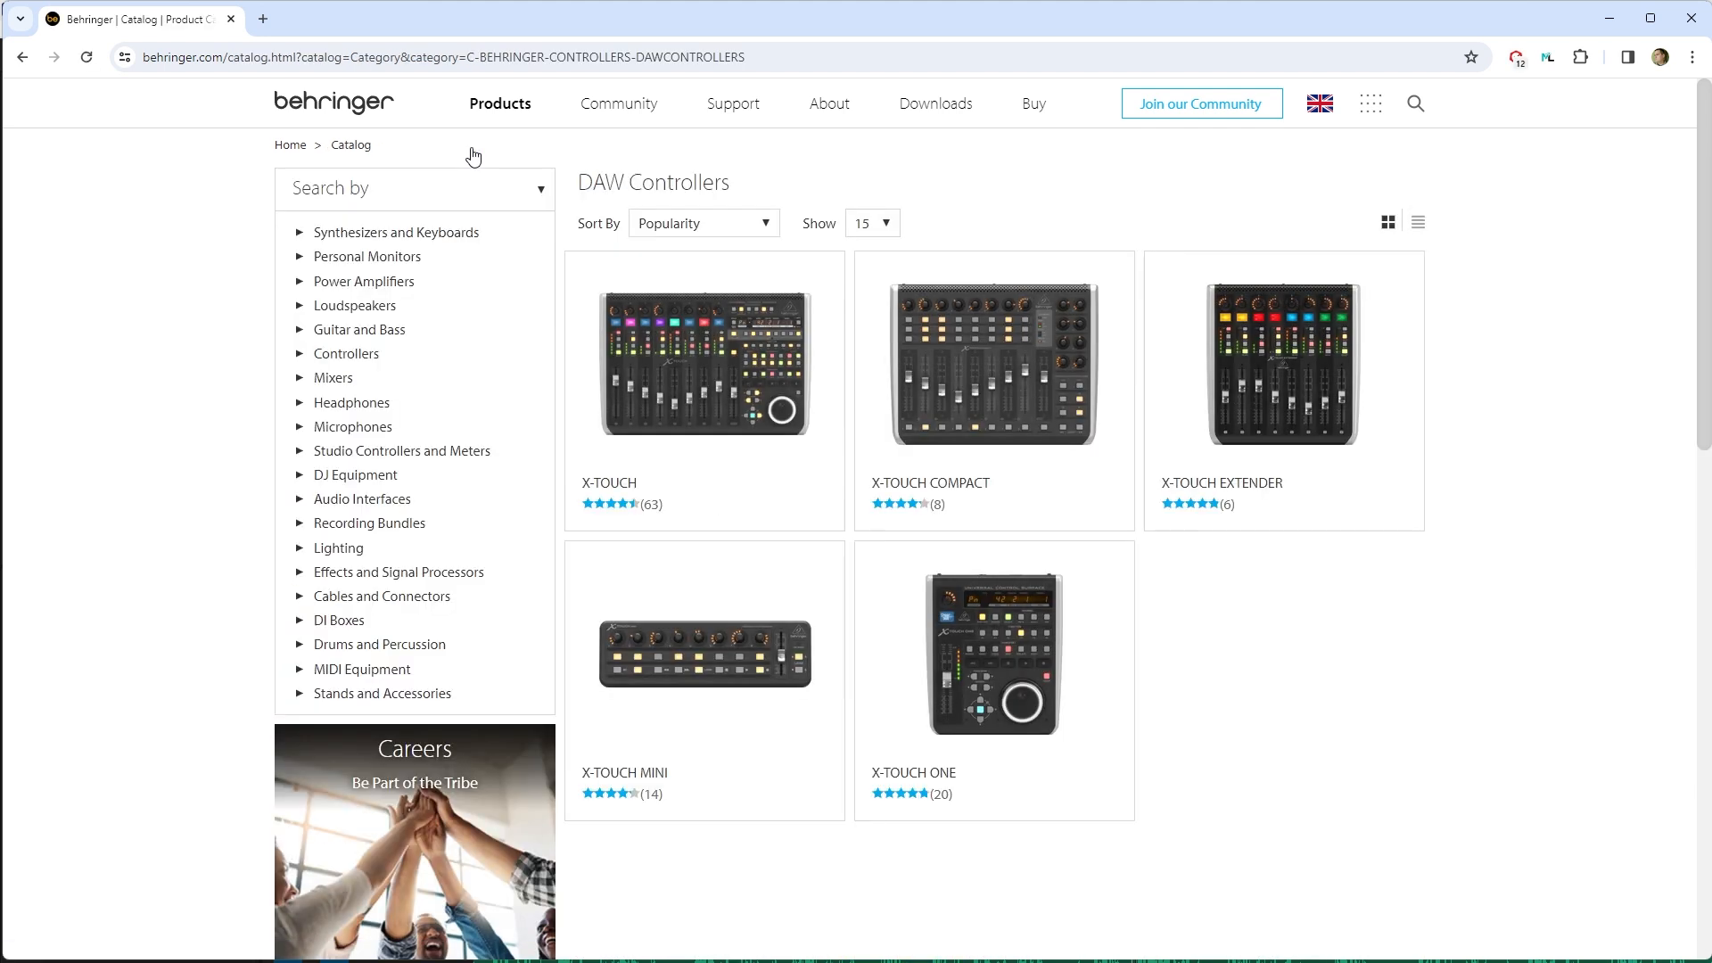
click(1284, 365)
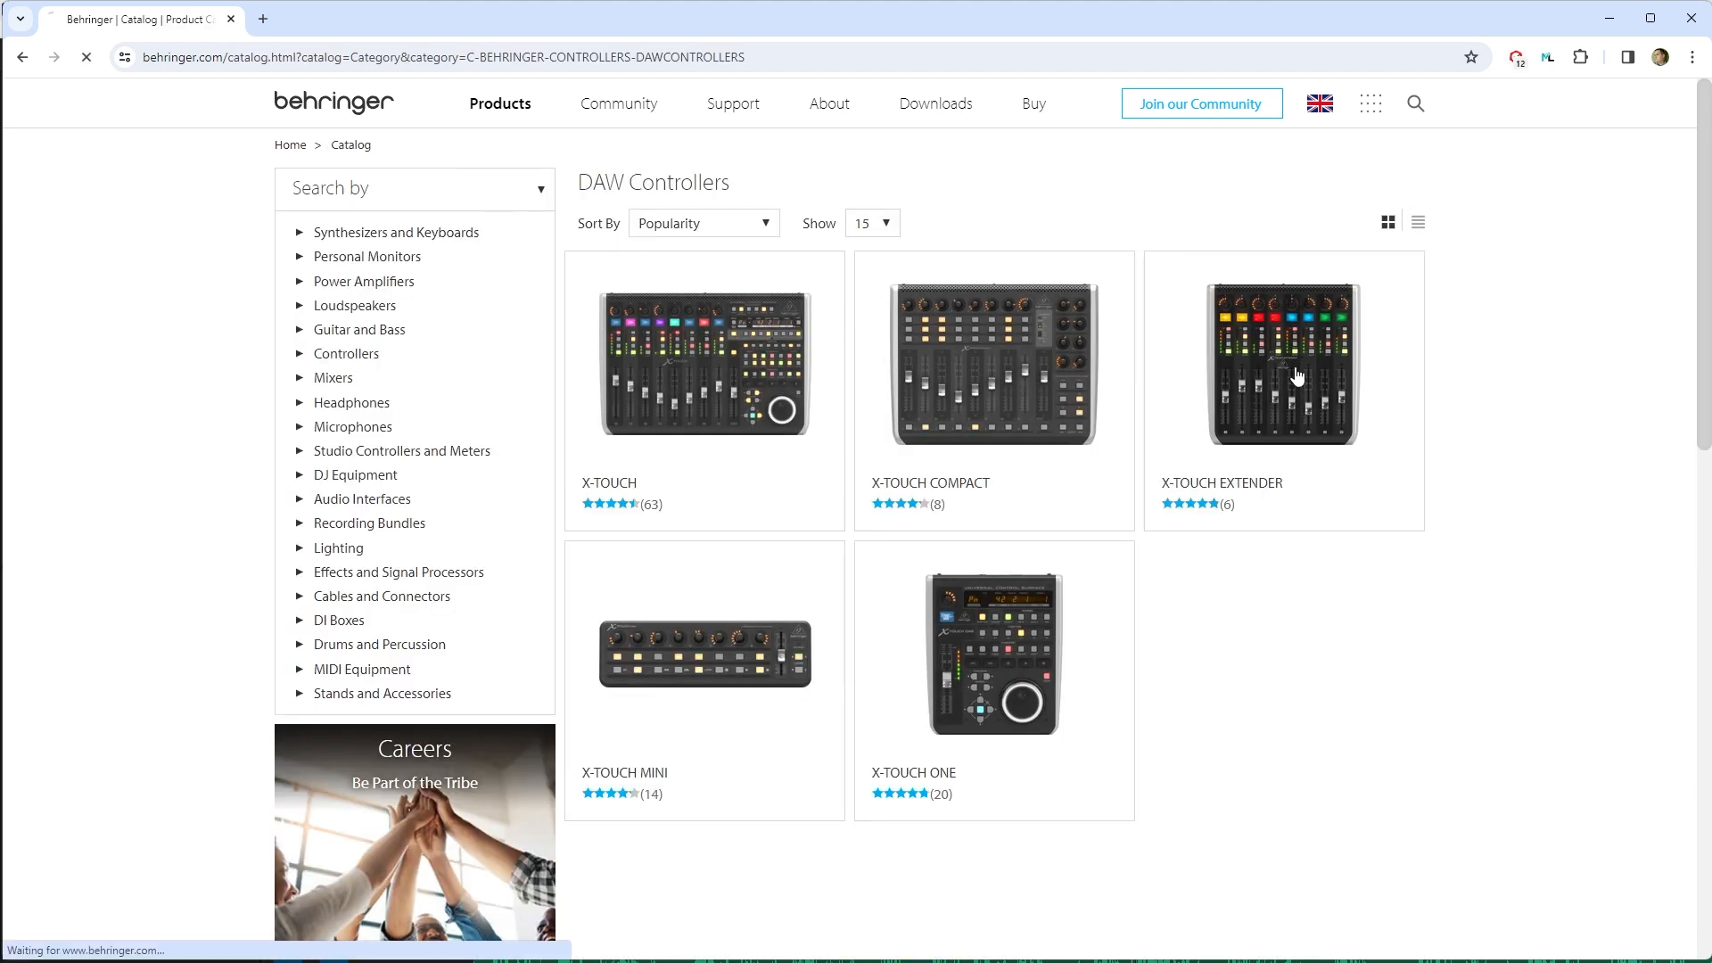
click(1283, 363)
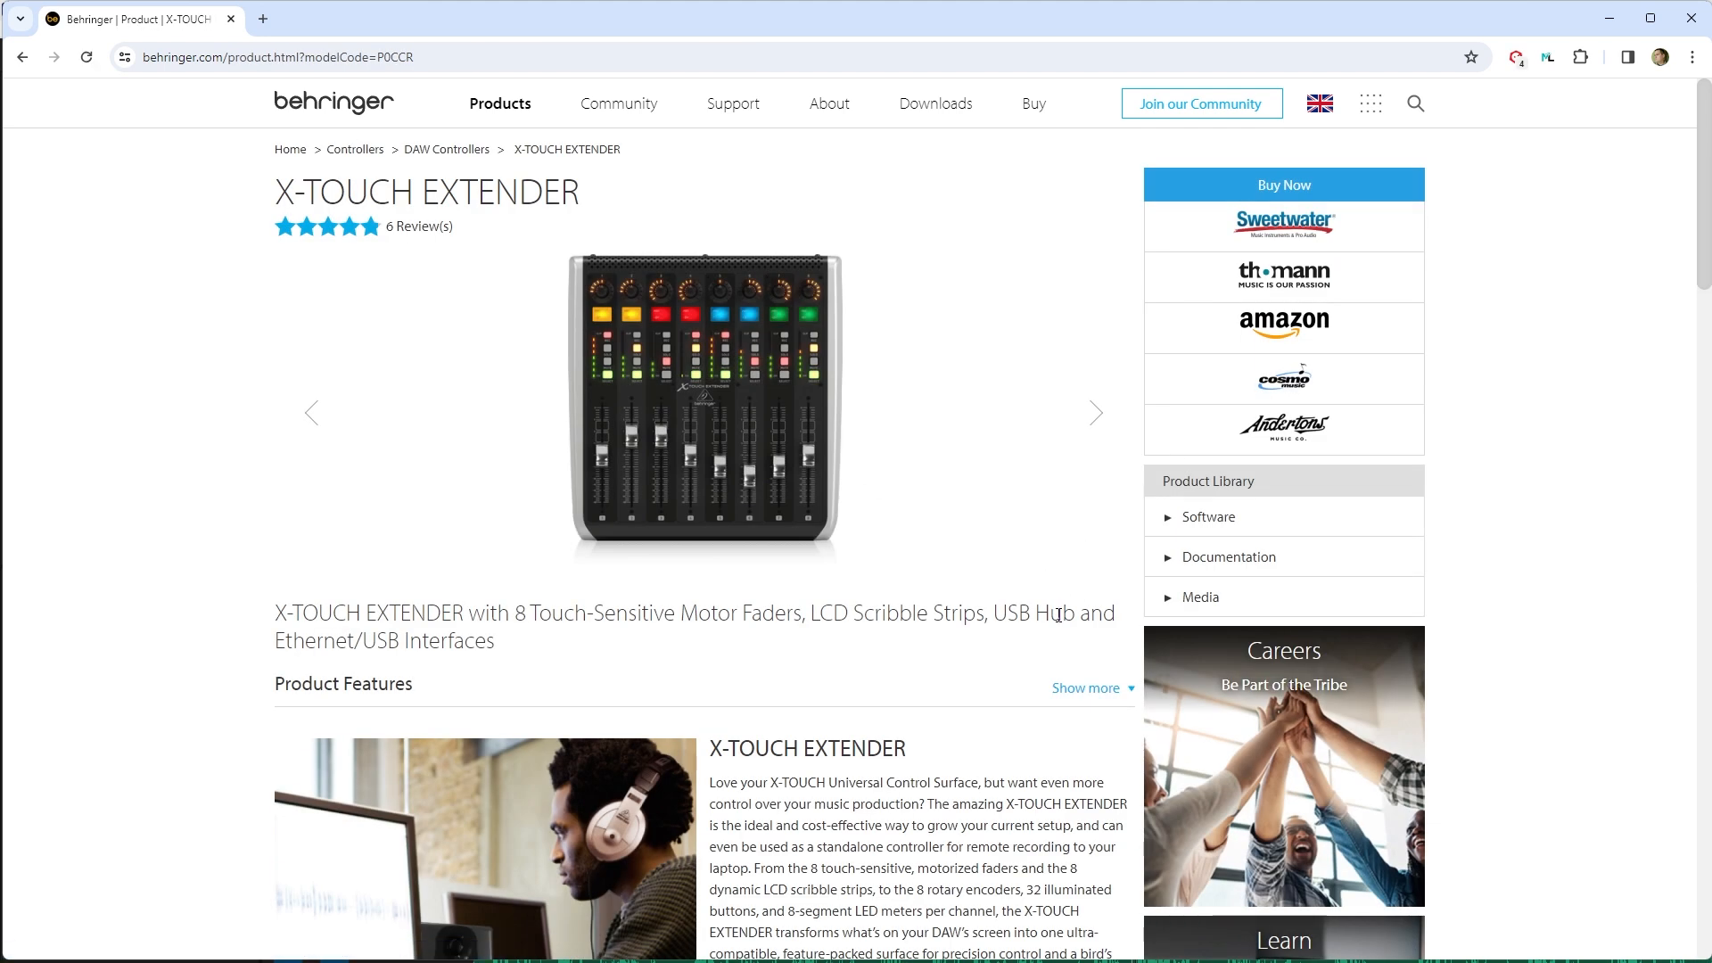
click(1095, 413)
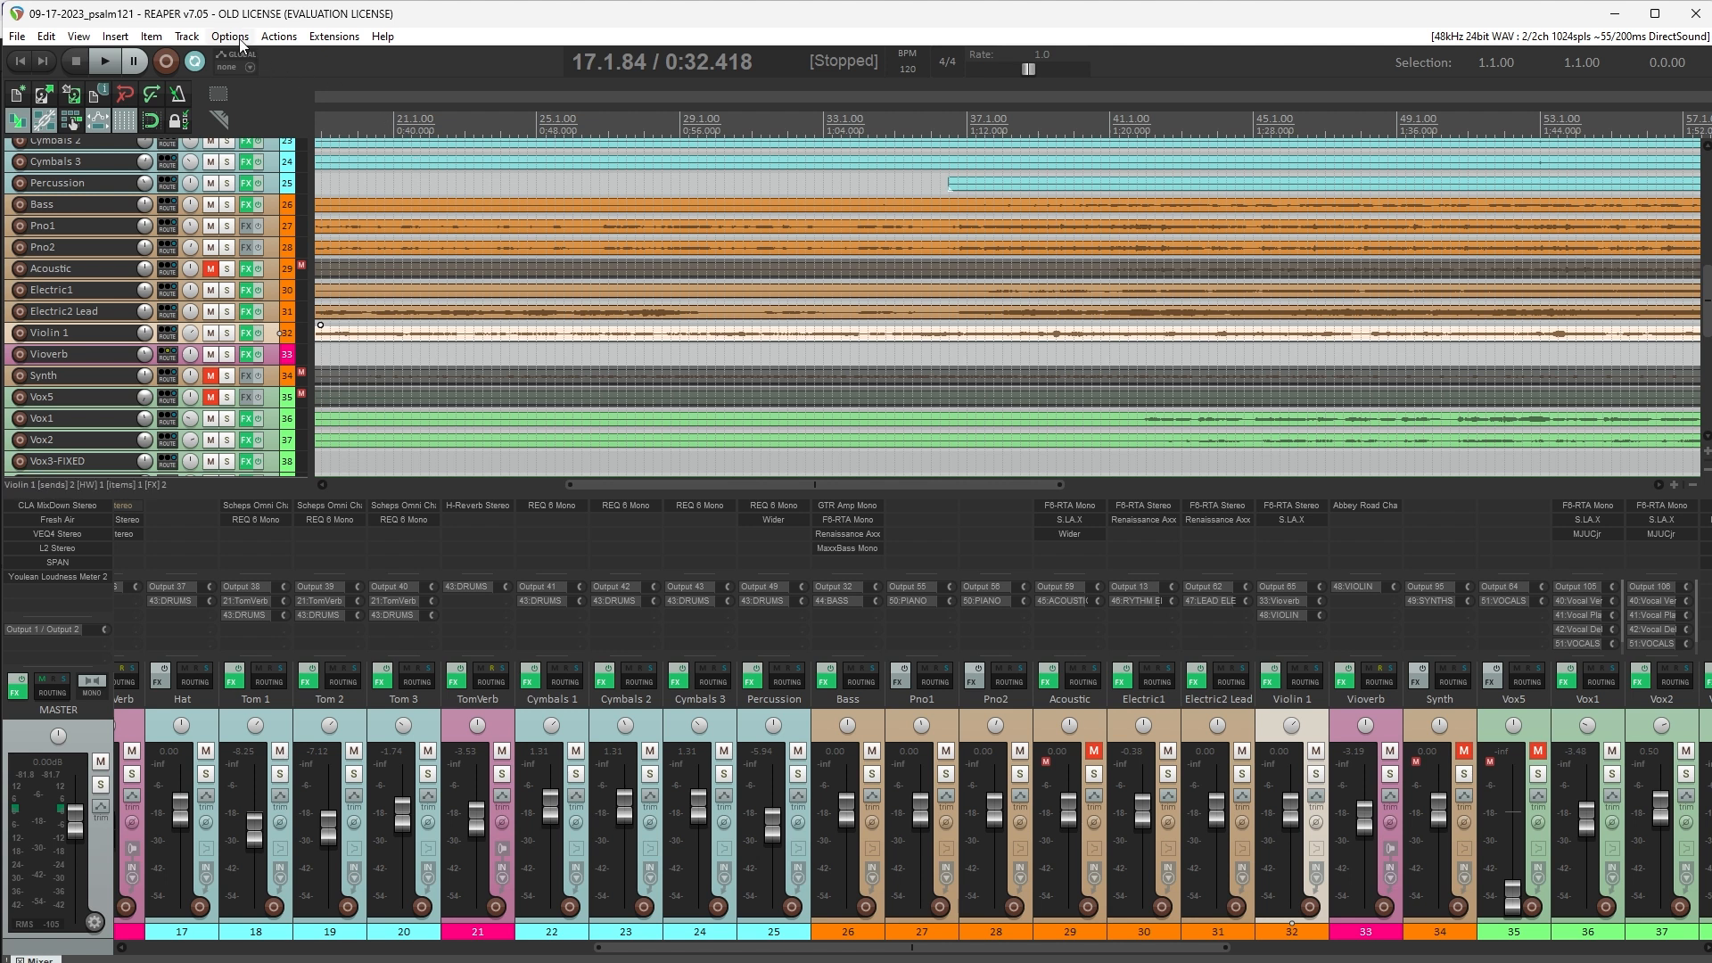
Show REAPER's MIDI Devices preferences and scroll the categories toward Control/OSC/web.
click(229, 36)
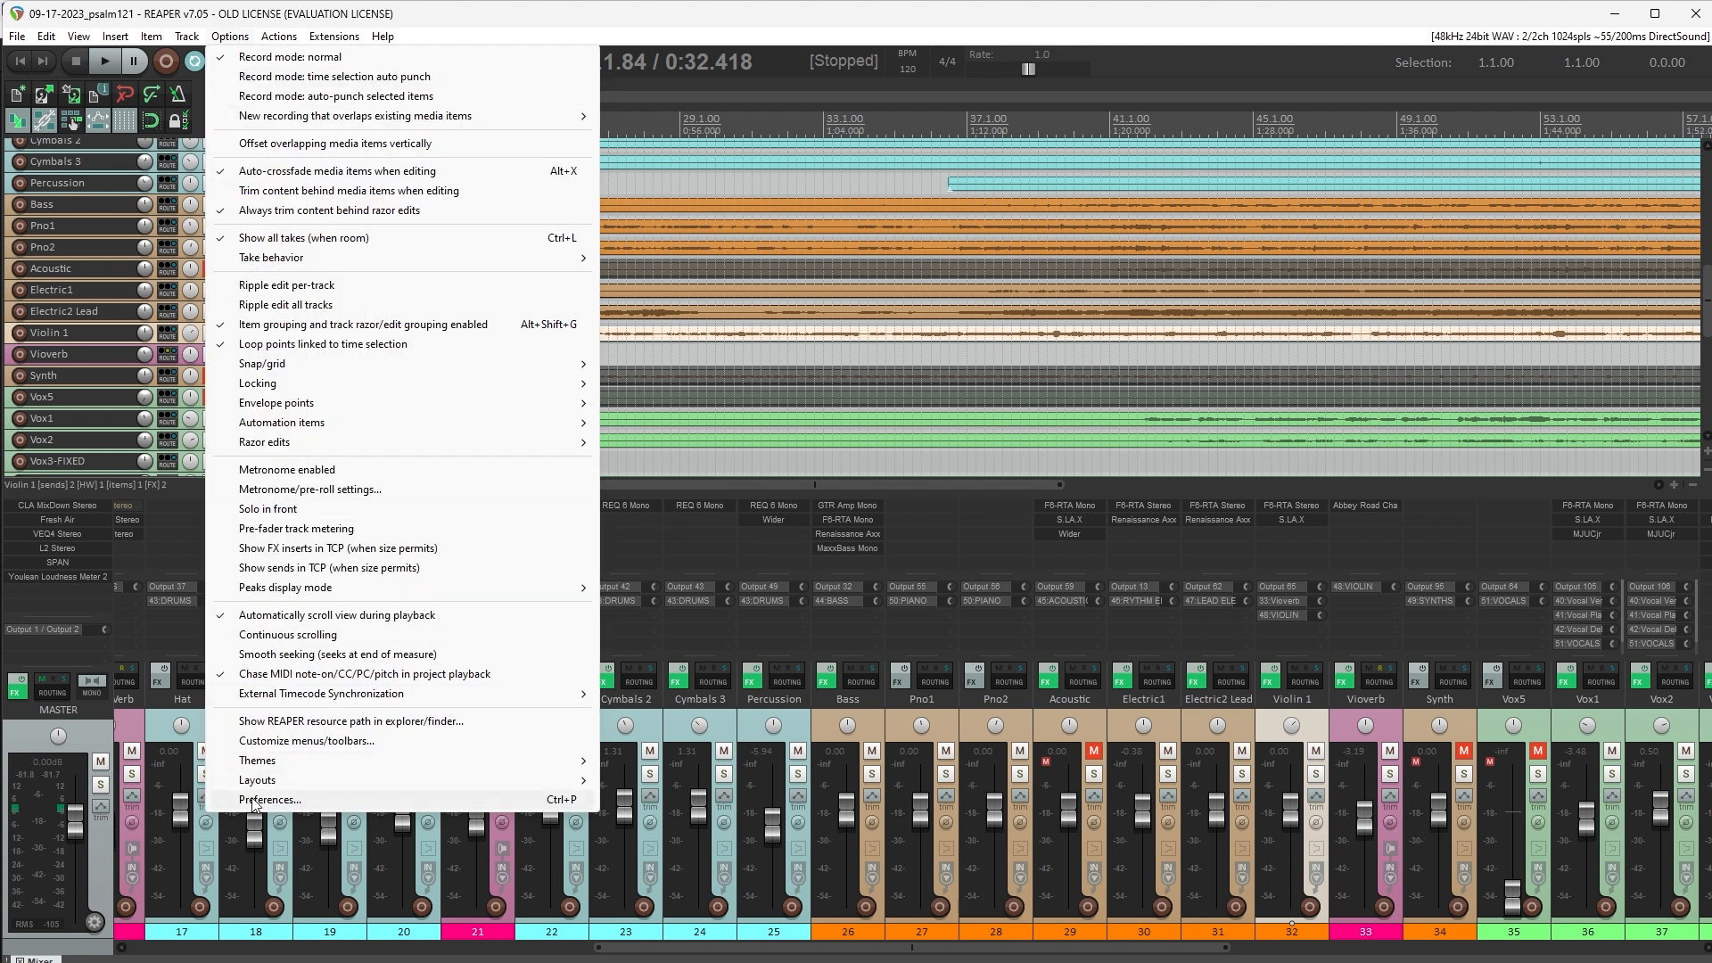
click(269, 799)
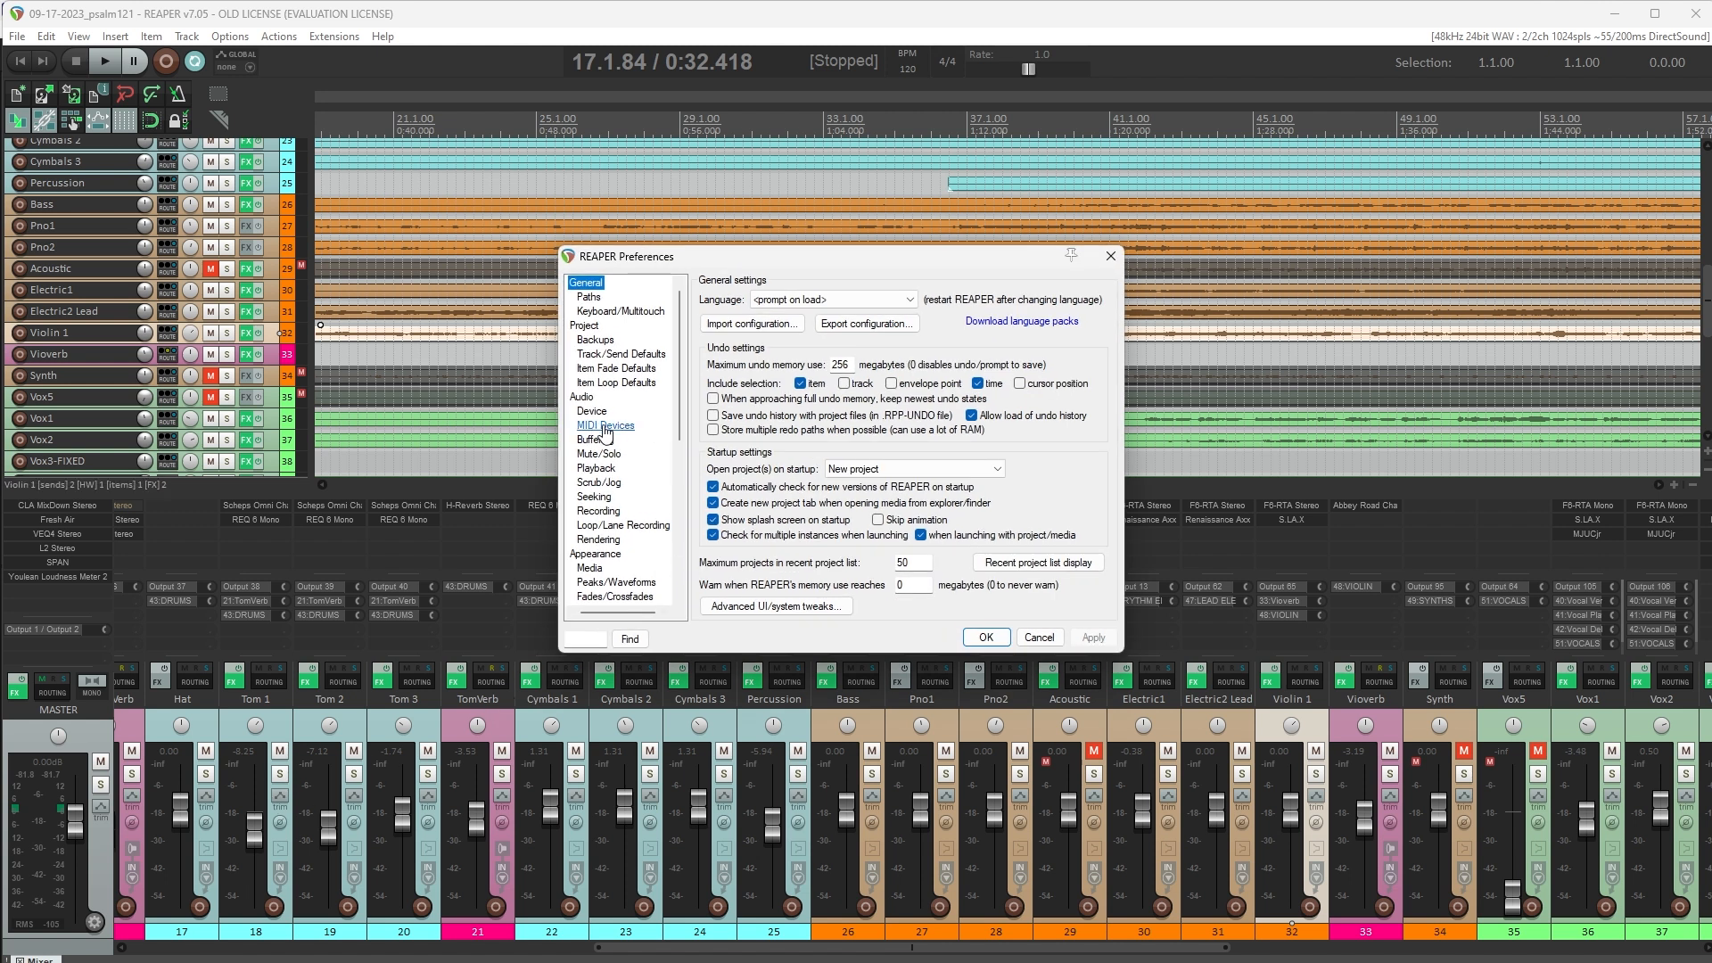
click(606, 424)
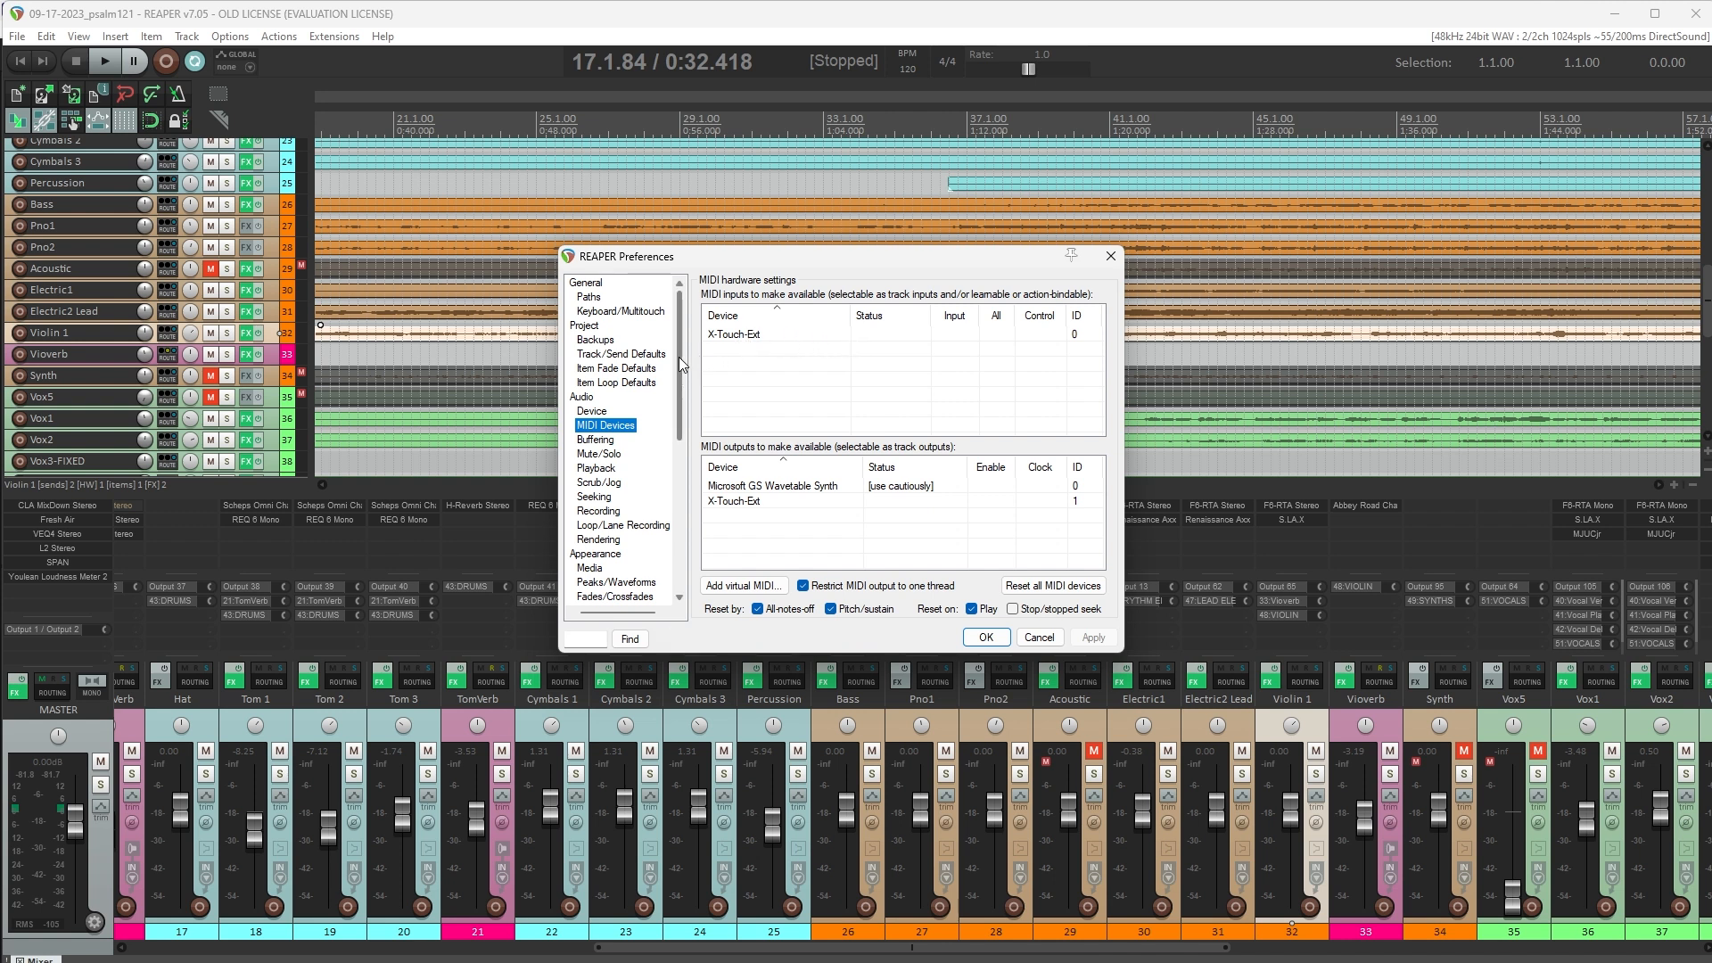
scroll(down, 3)
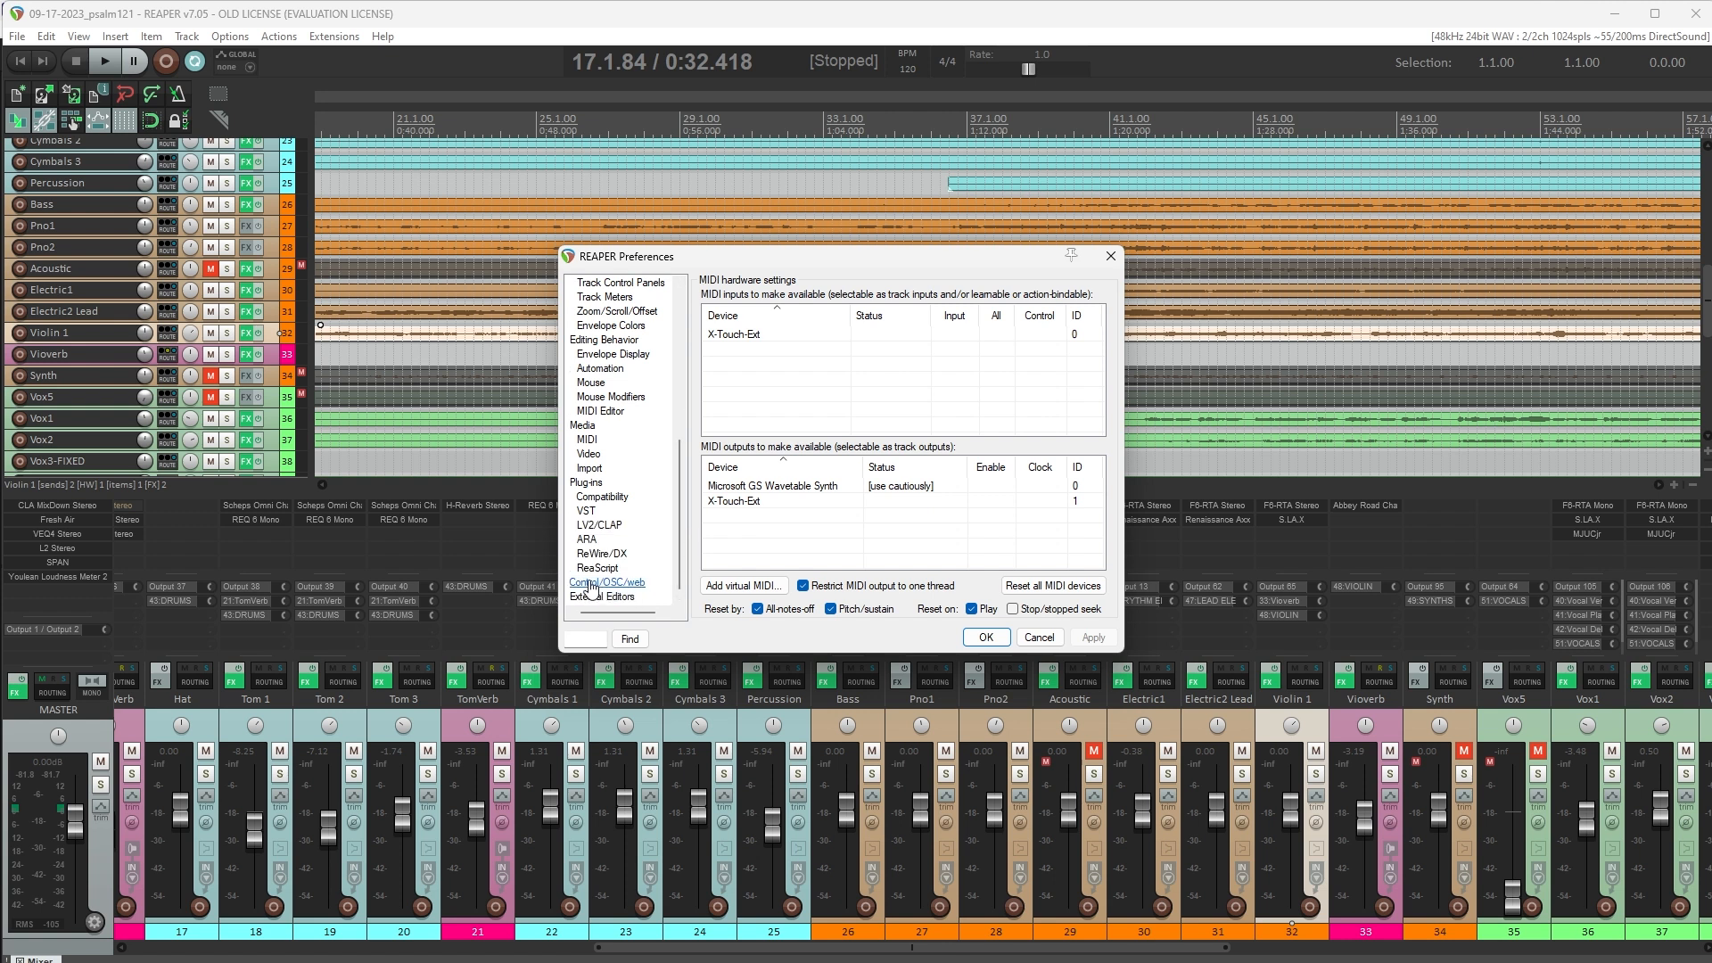
Add a Mackie Control Extender surface using X-Touch-Ext for MIDI input and output.
click(607, 582)
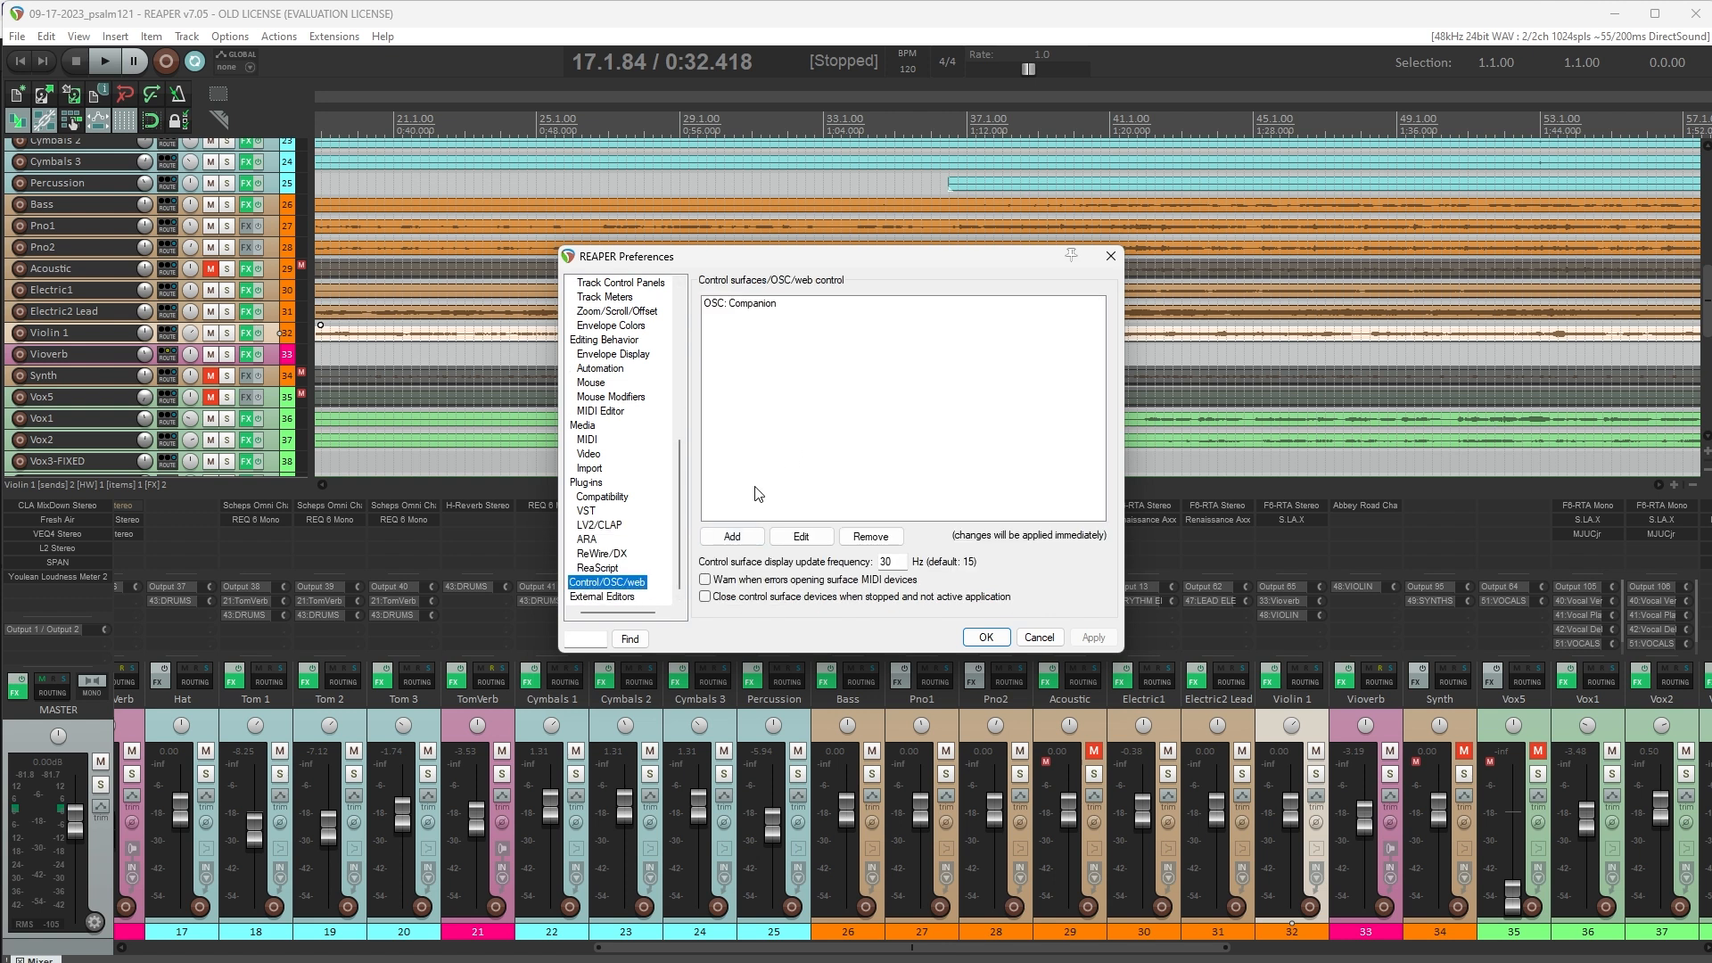
click(730, 536)
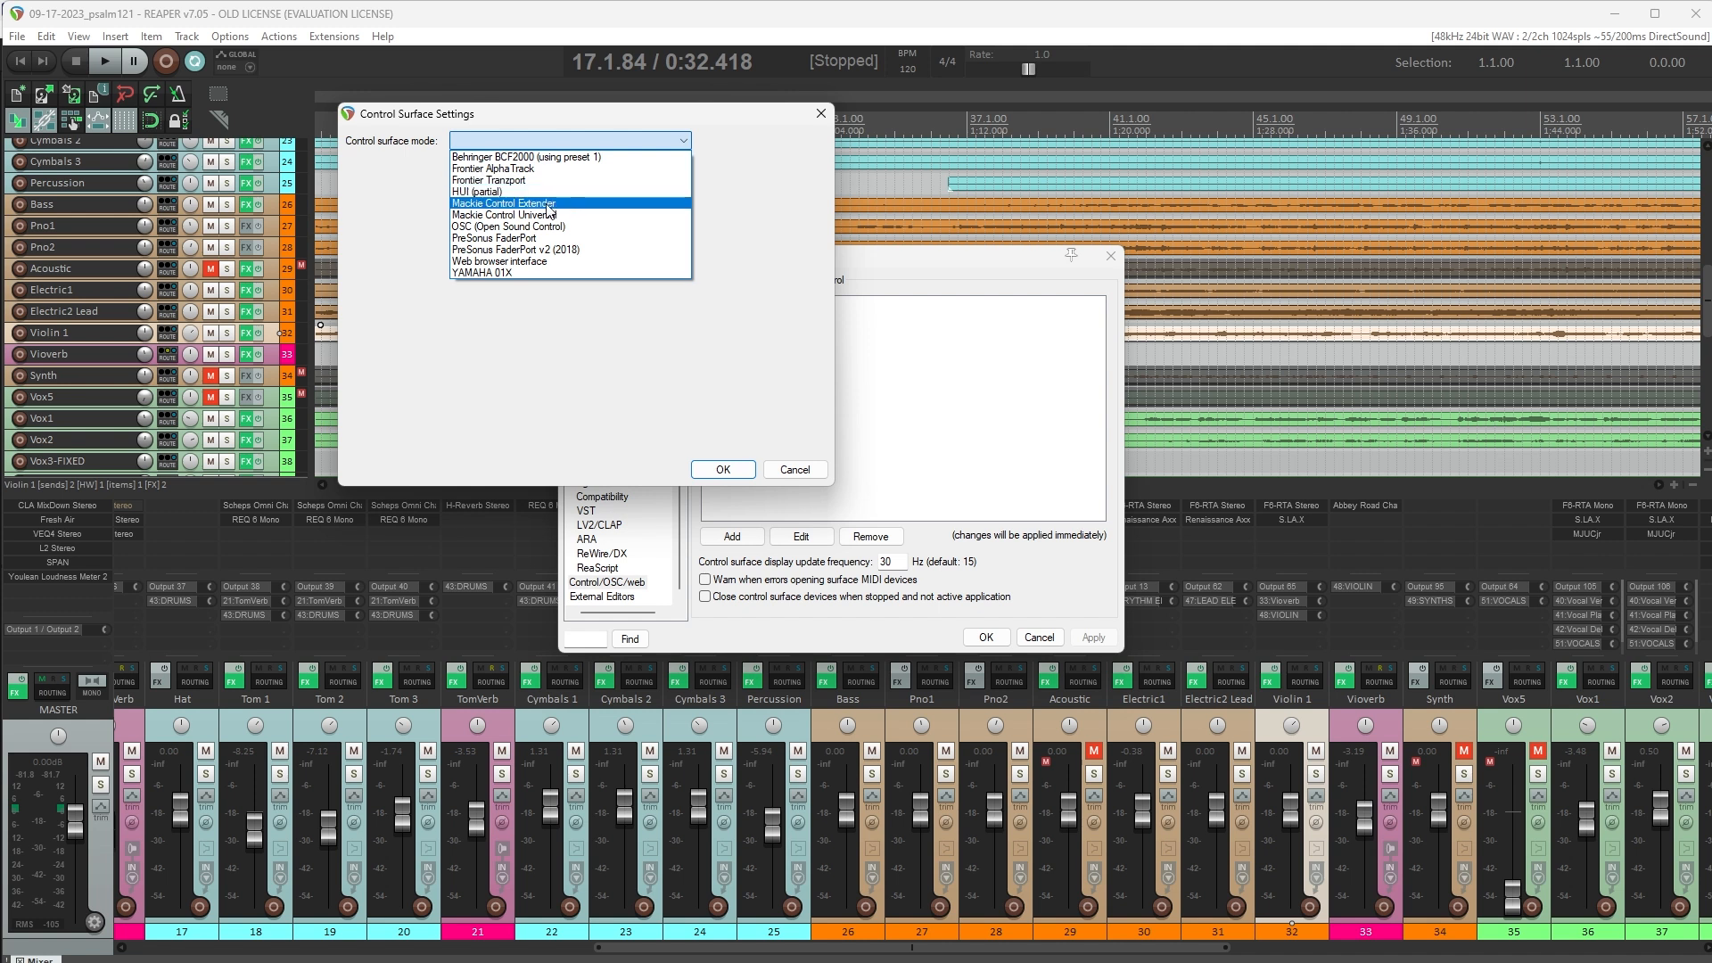
click(503, 204)
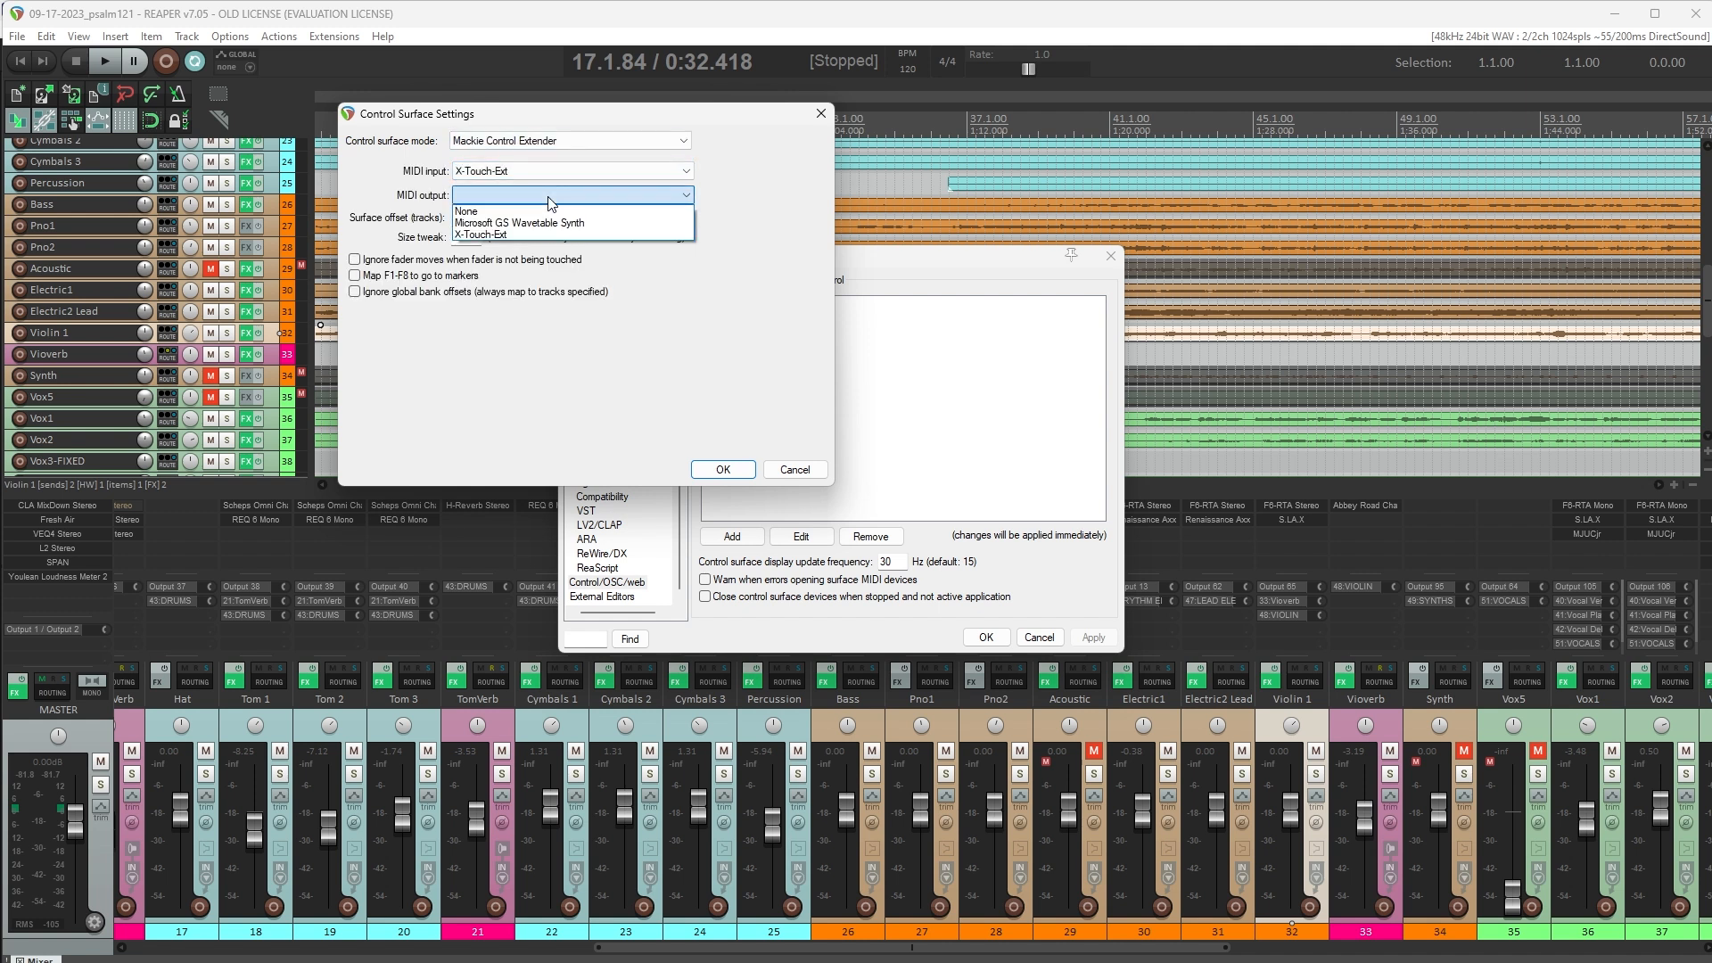
click(481, 234)
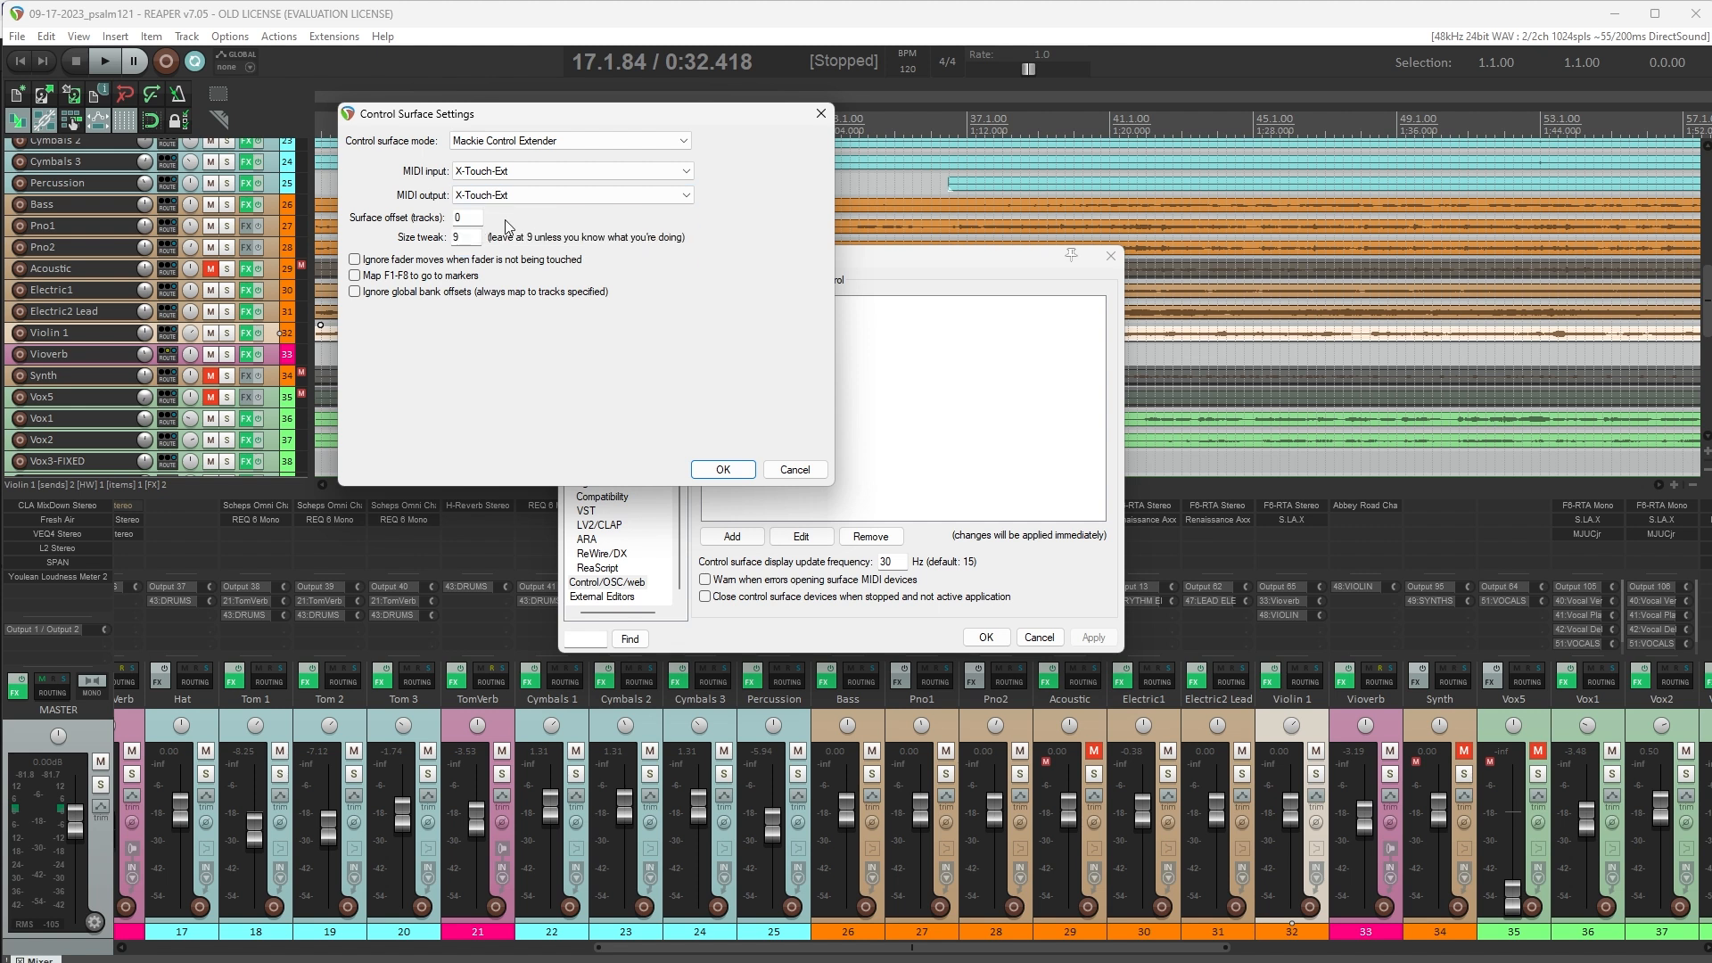
mouse_move(508, 226)
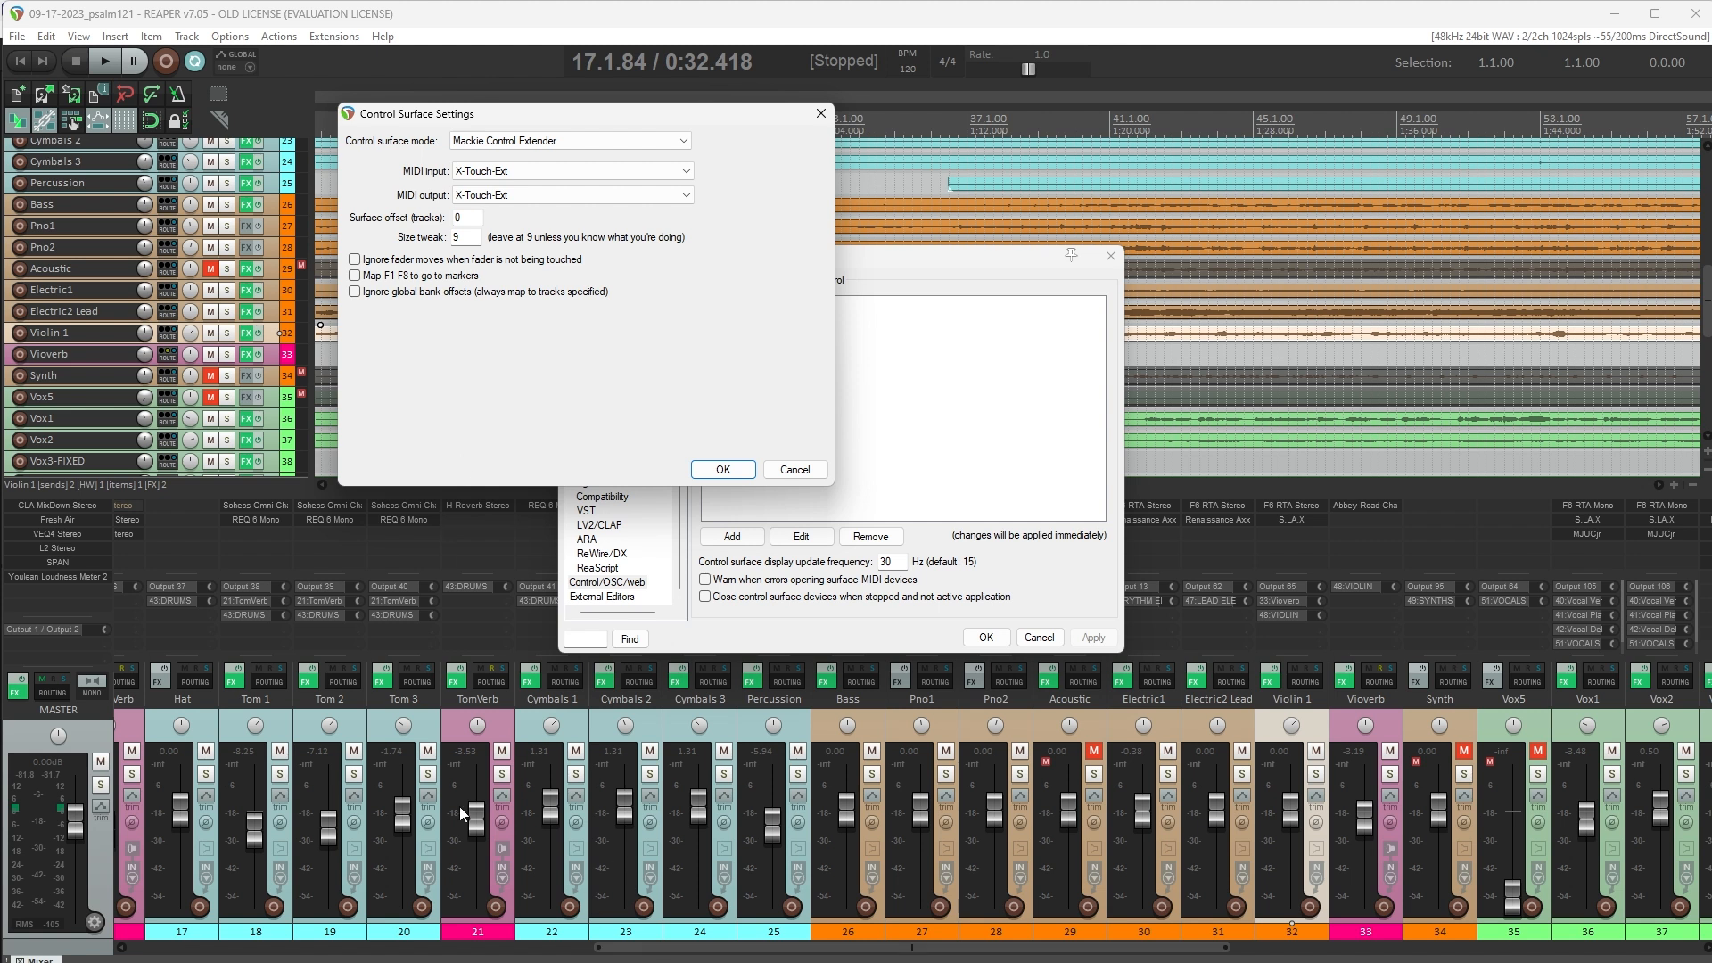
scroll(left, 3)
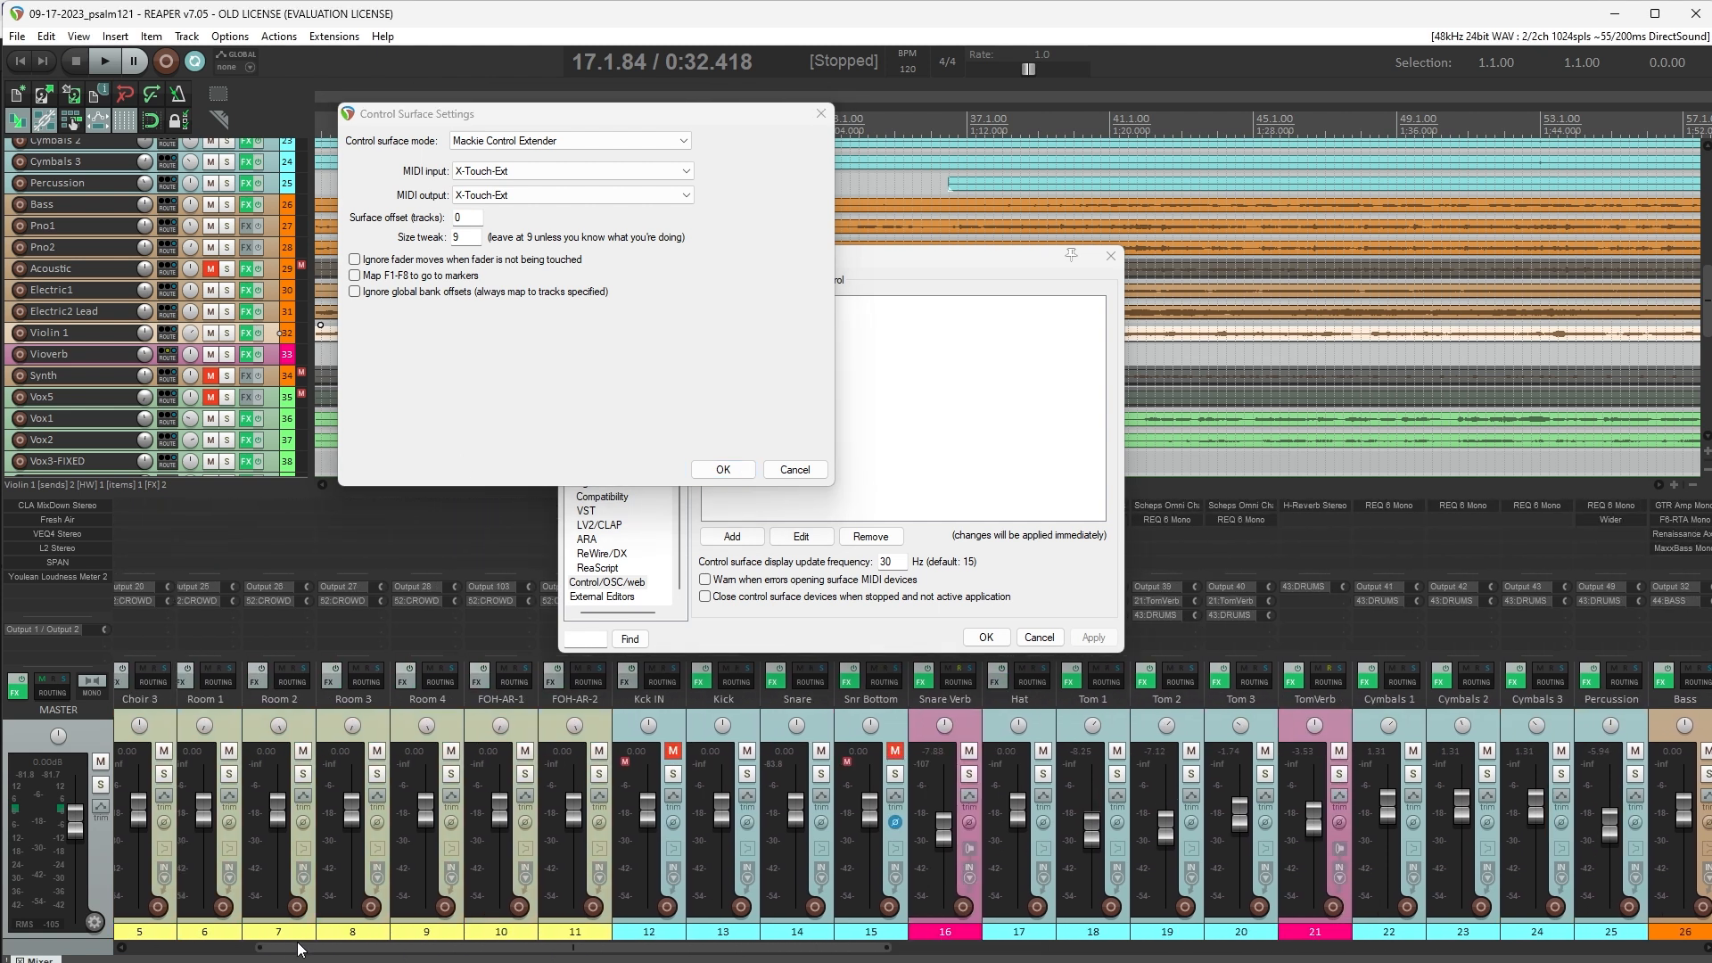
scroll(left, 3)
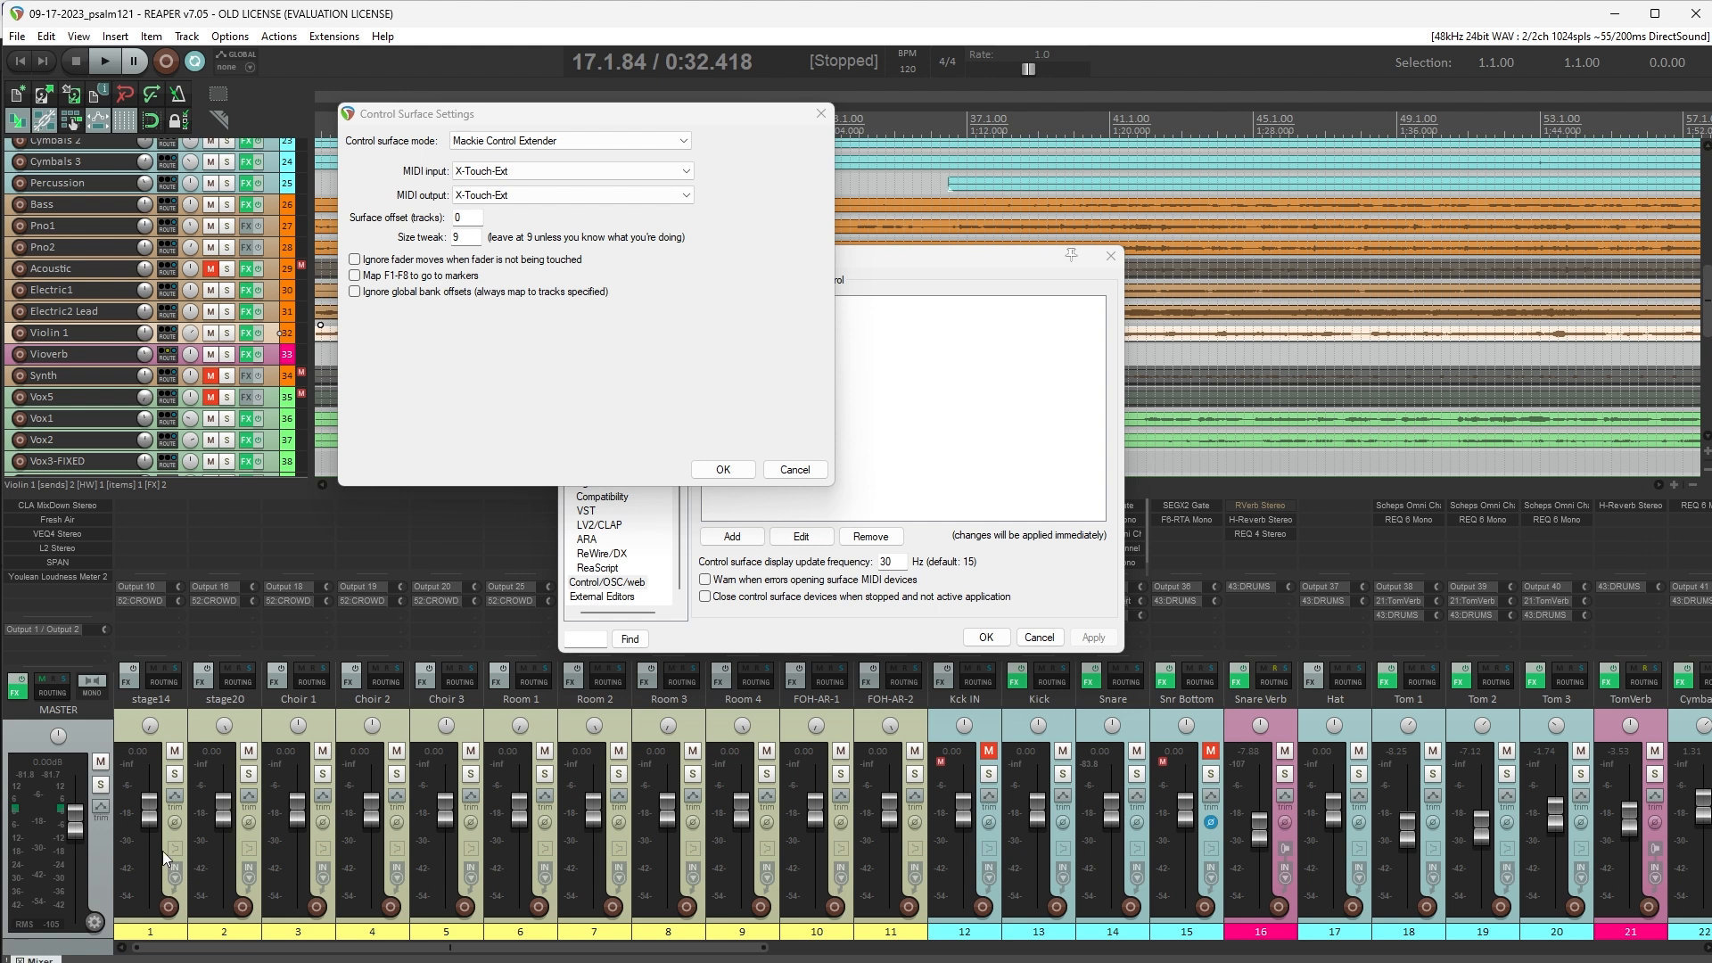
mouse_move(396, 378)
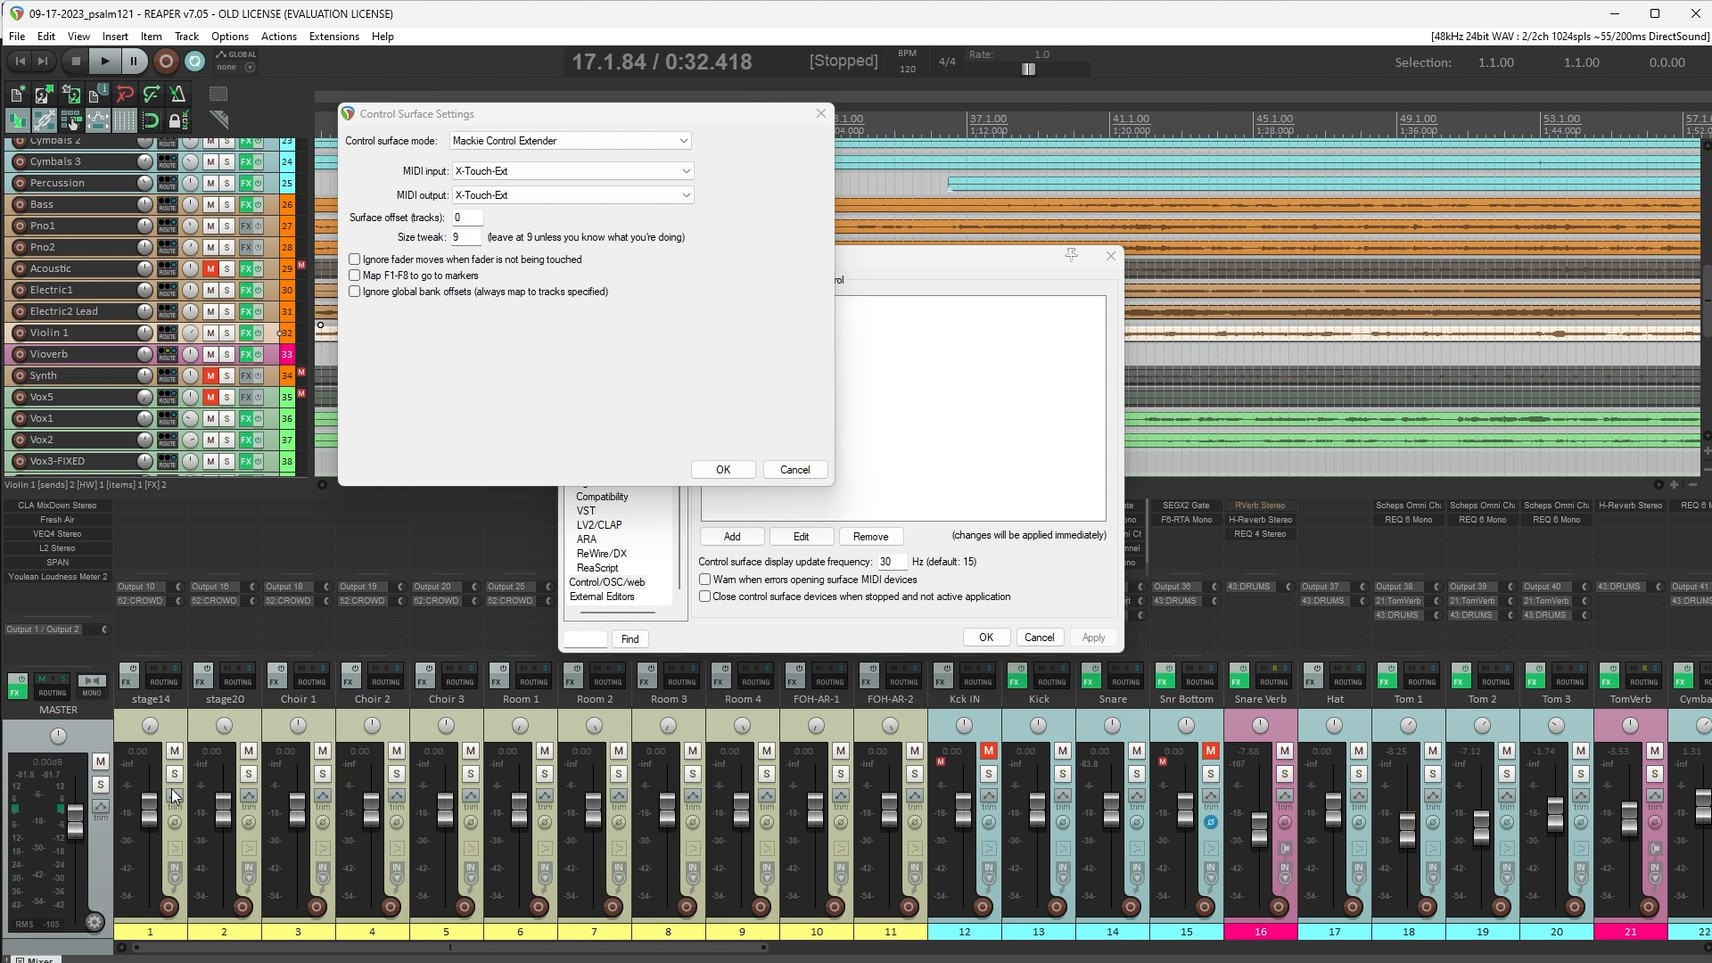
mouse_move(520, 366)
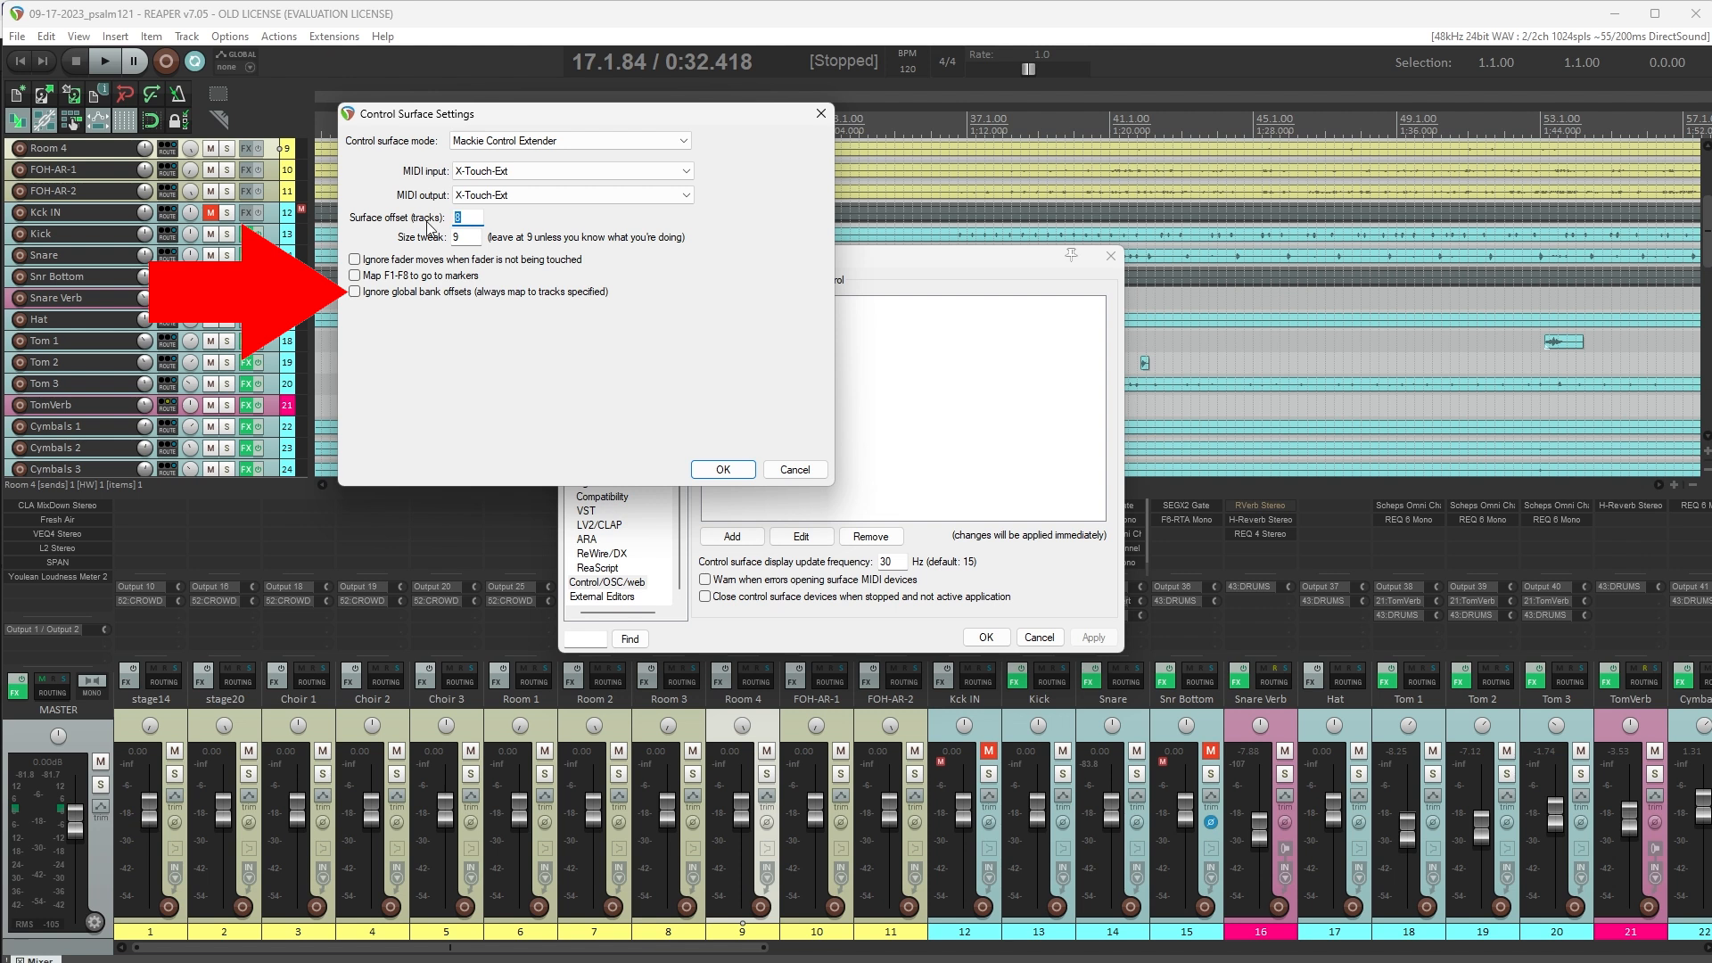
Set surface offset 0, ignore global bank offsets, and confirm the extender surface.
text(0)
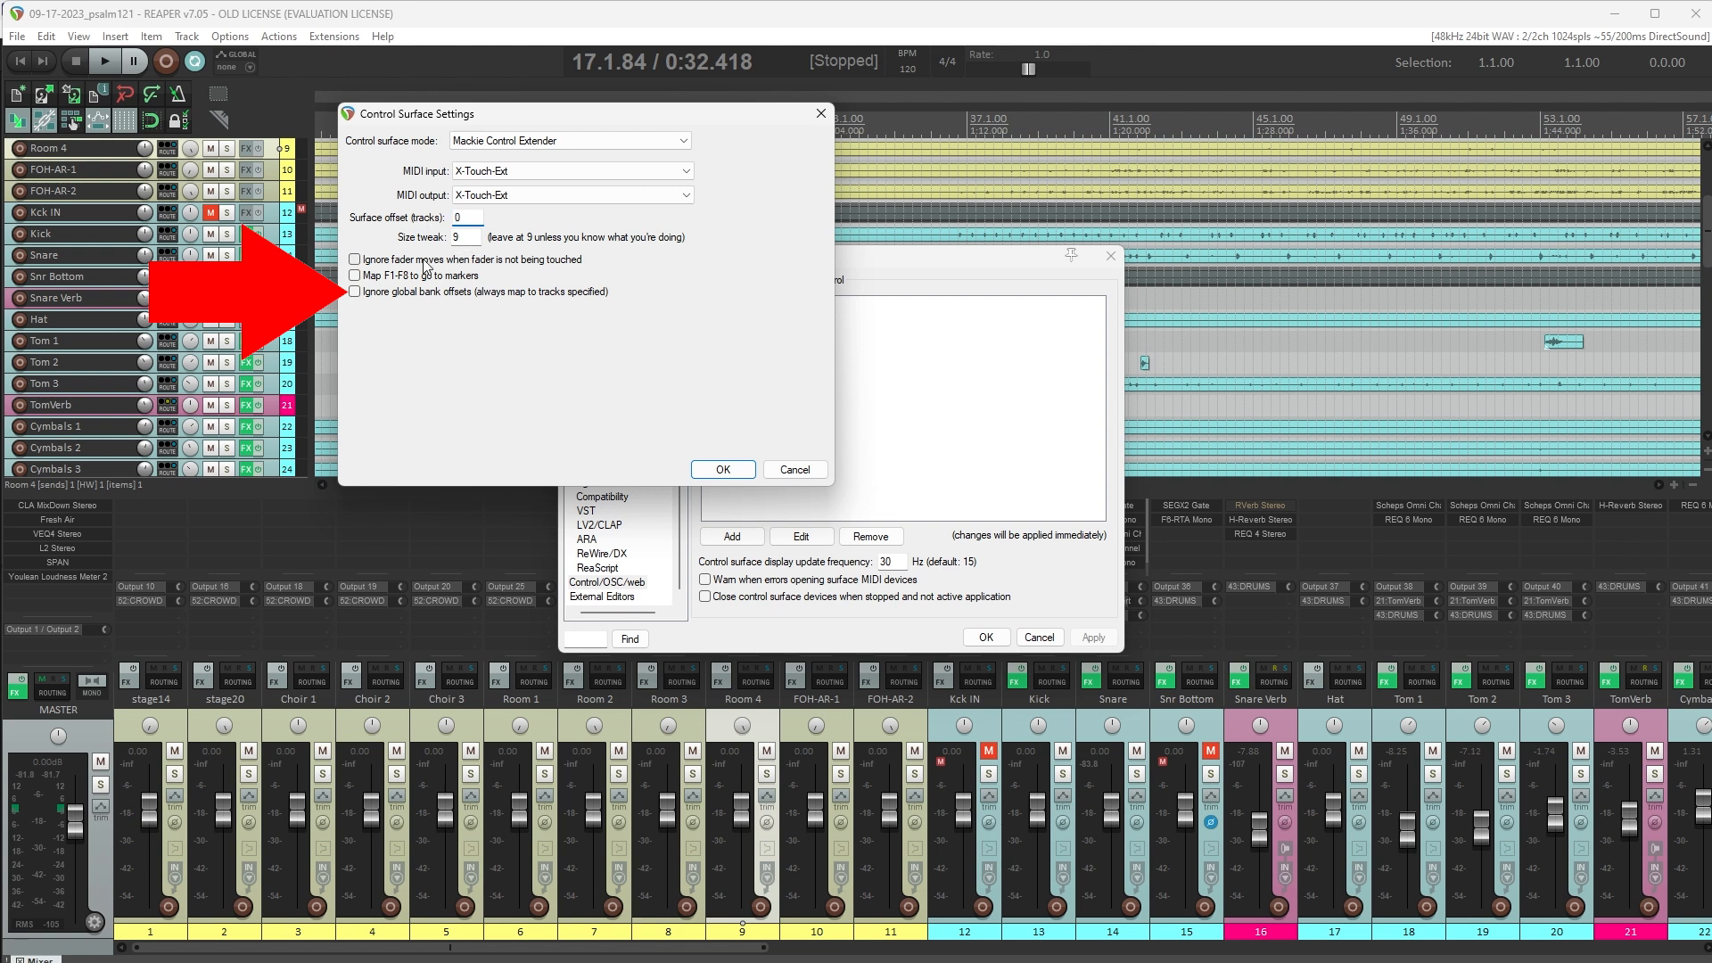
click(354, 291)
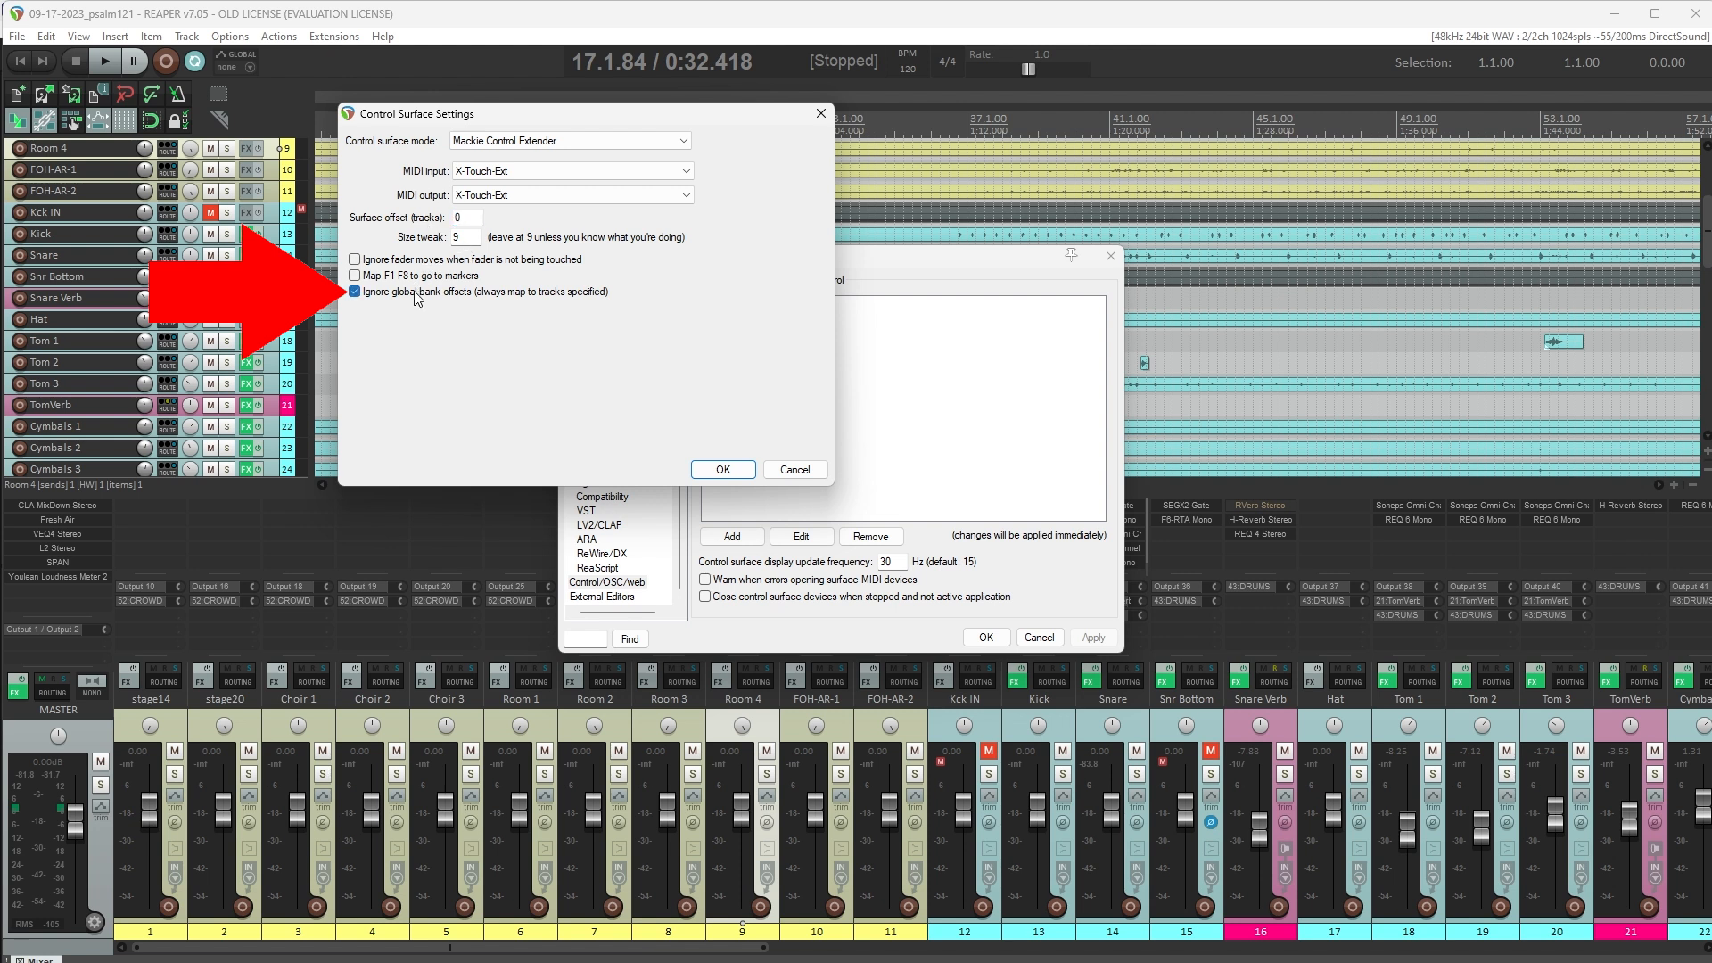
mouse_move(391, 305)
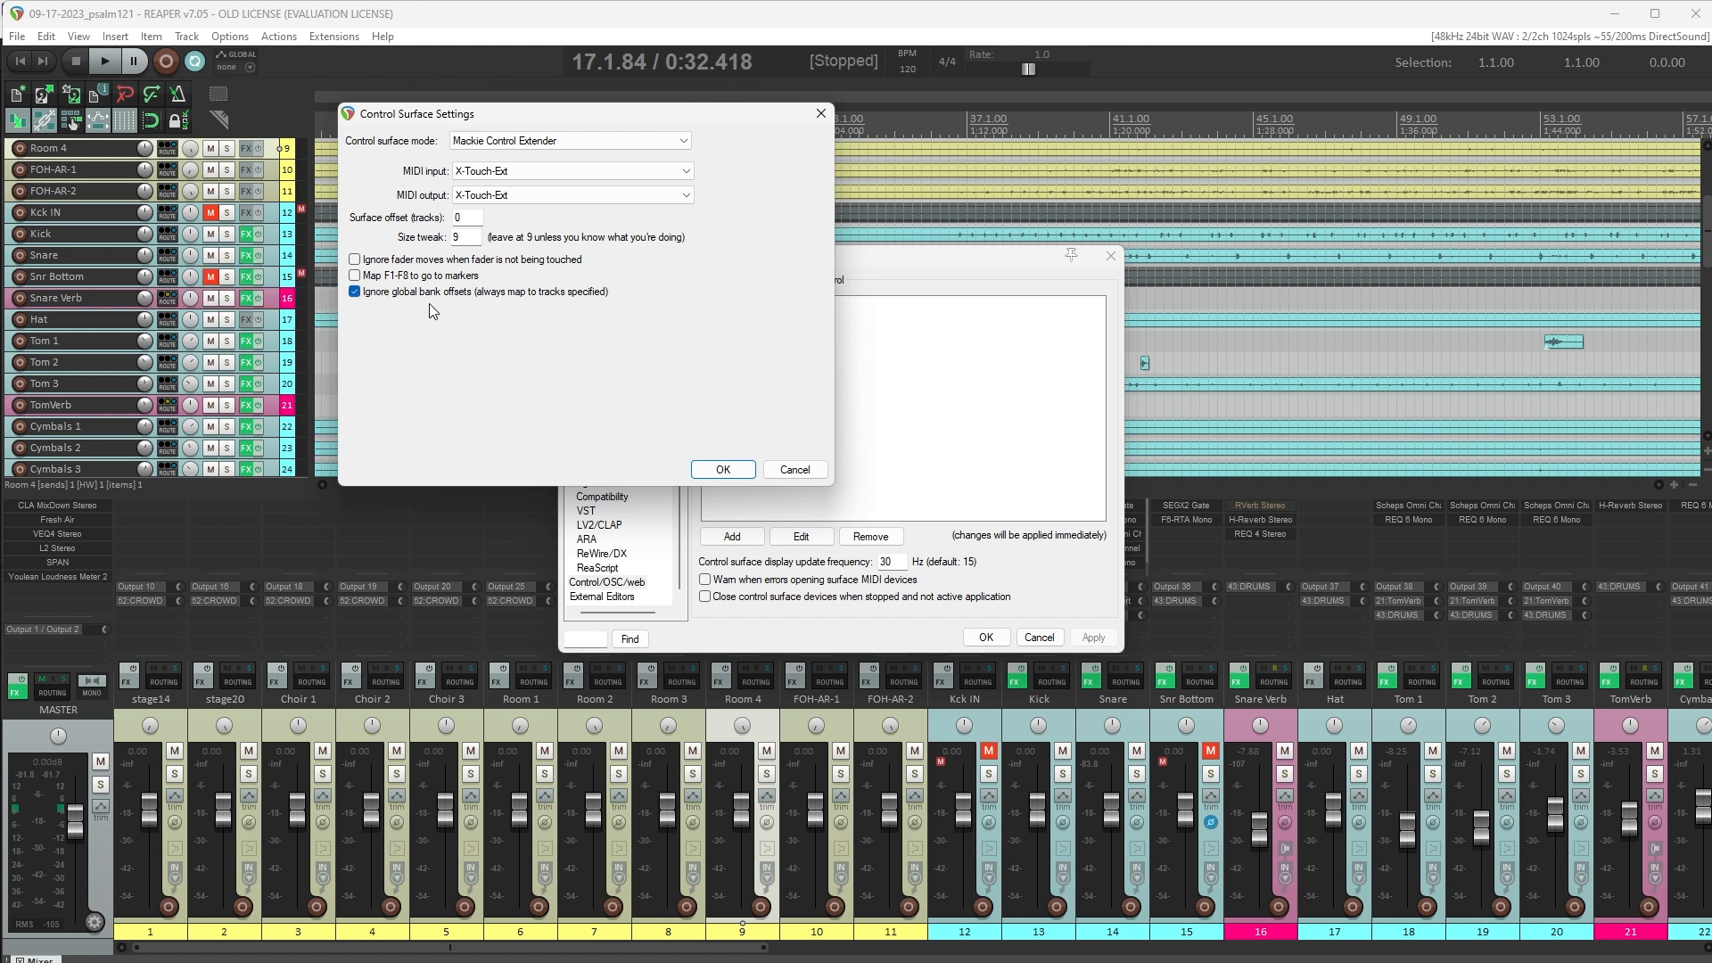
click(721, 468)
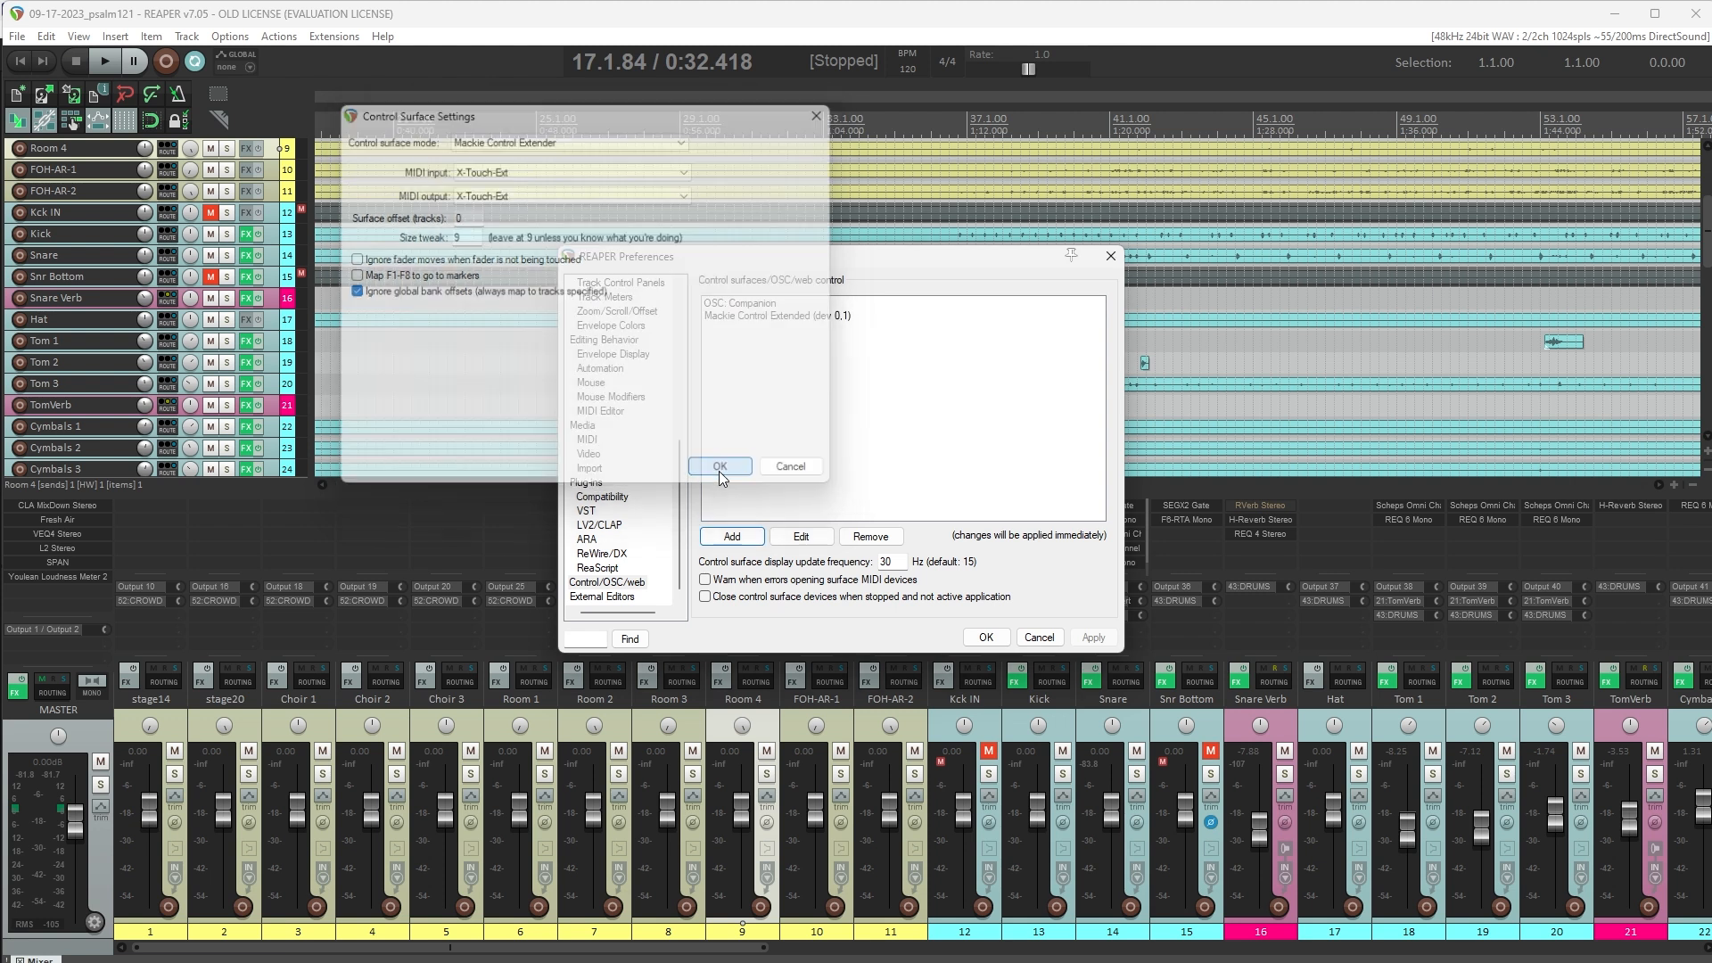
click(719, 466)
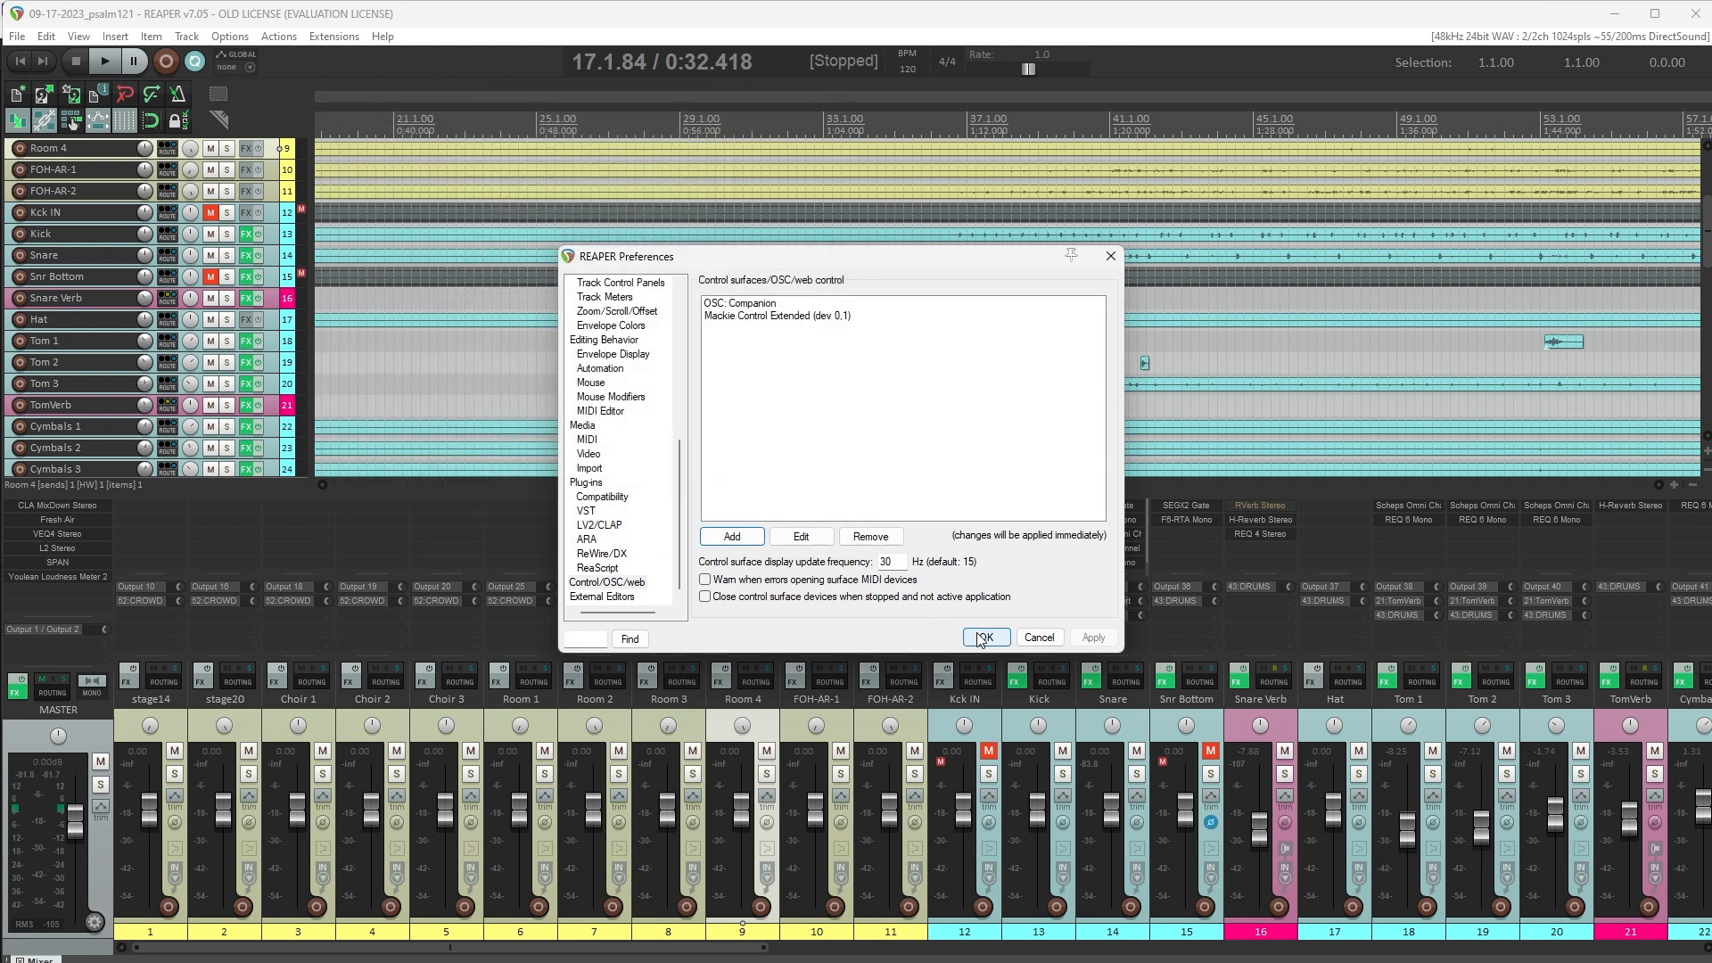
Close Preferences keeping the new surface, then scroll up the track list.
click(982, 638)
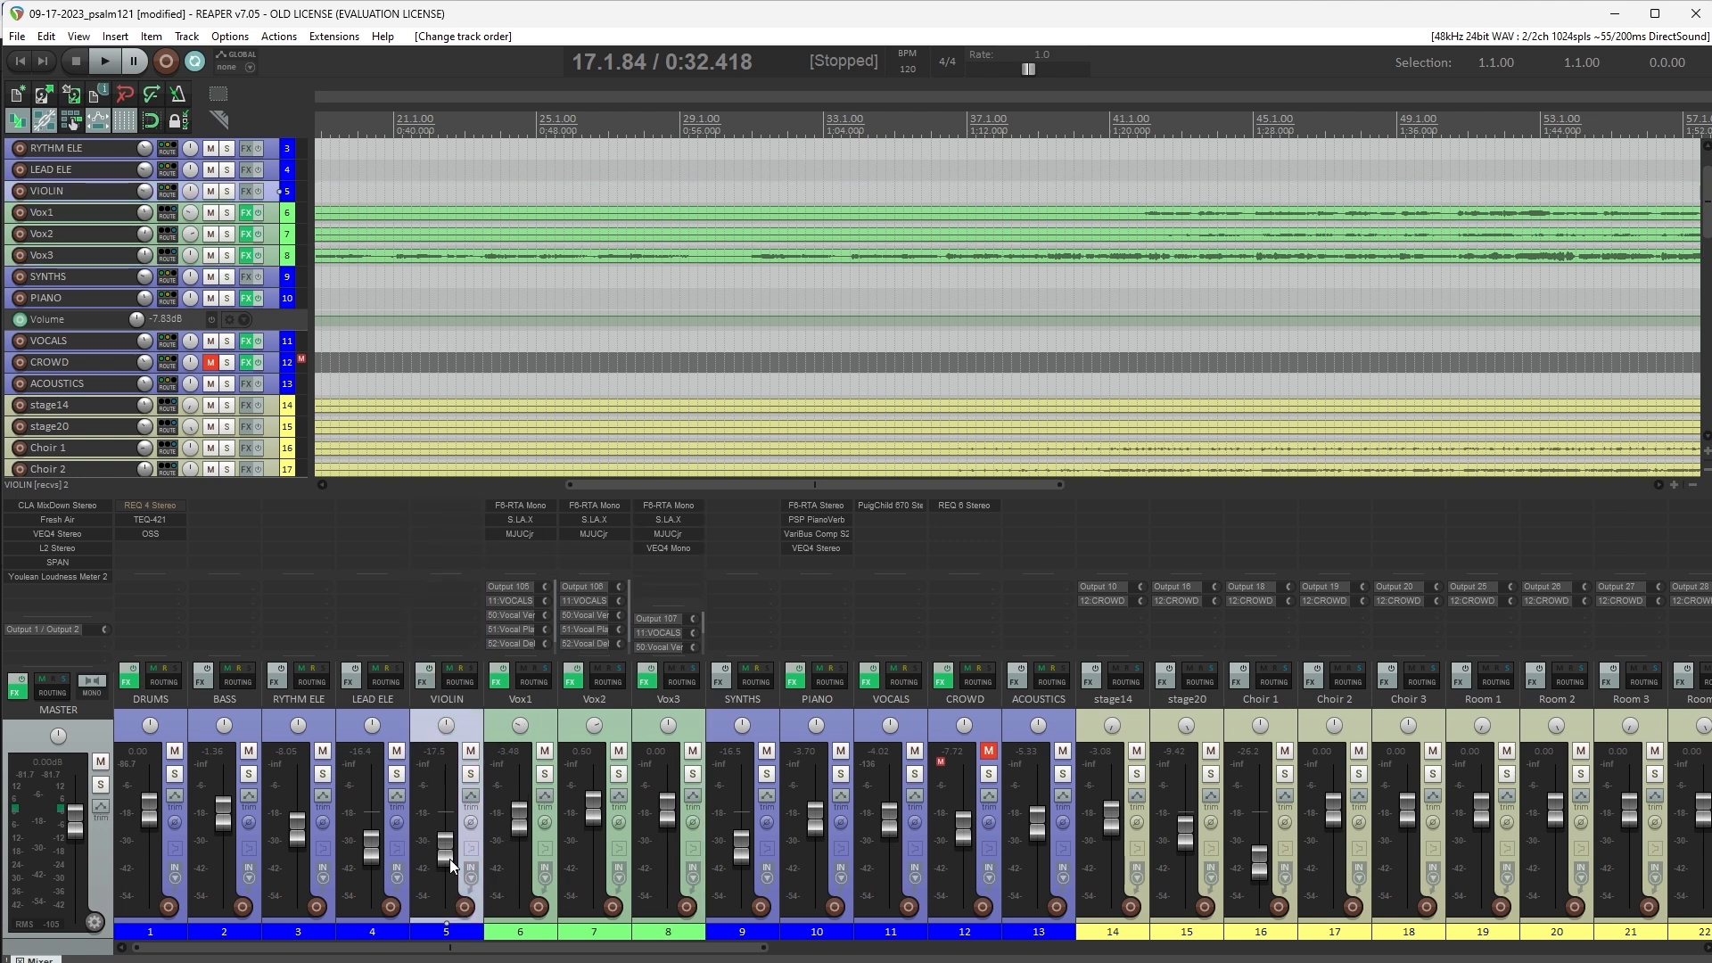
scroll(up, 3)
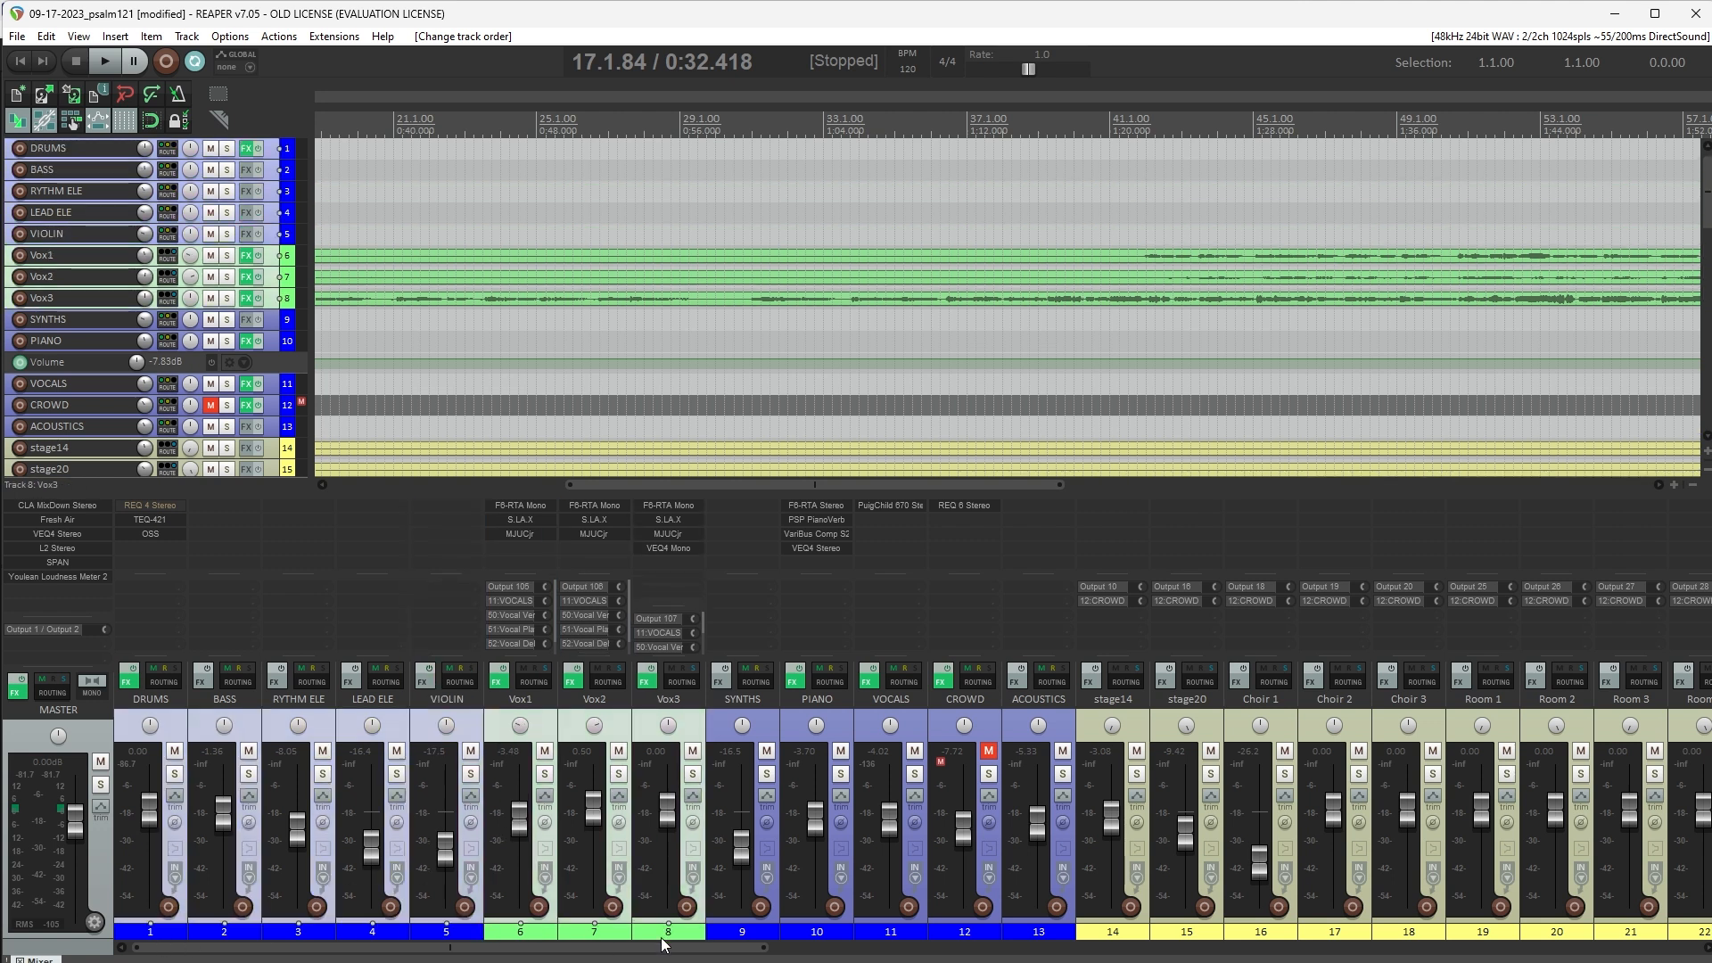